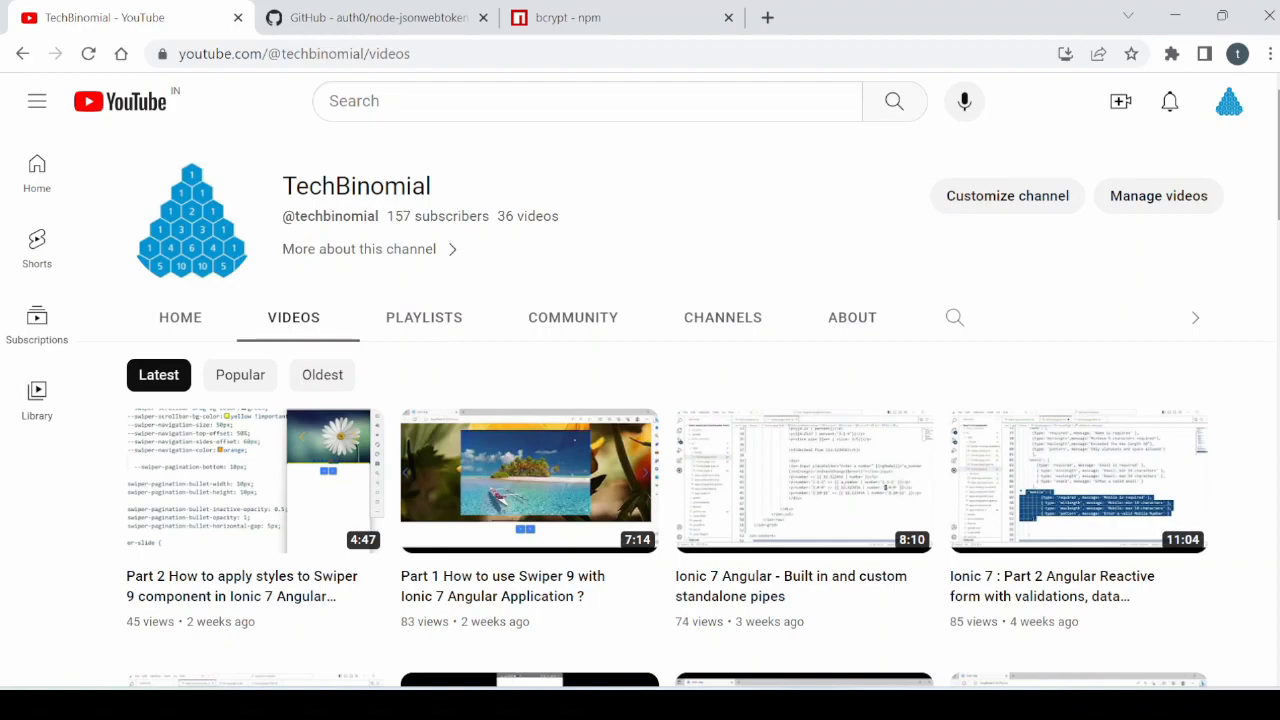
- Run show tables, then describe users and describe login_logs in MySQL Shell
{"action": "scroll", "scroll_direction": "down", "scroll_amount": 3}
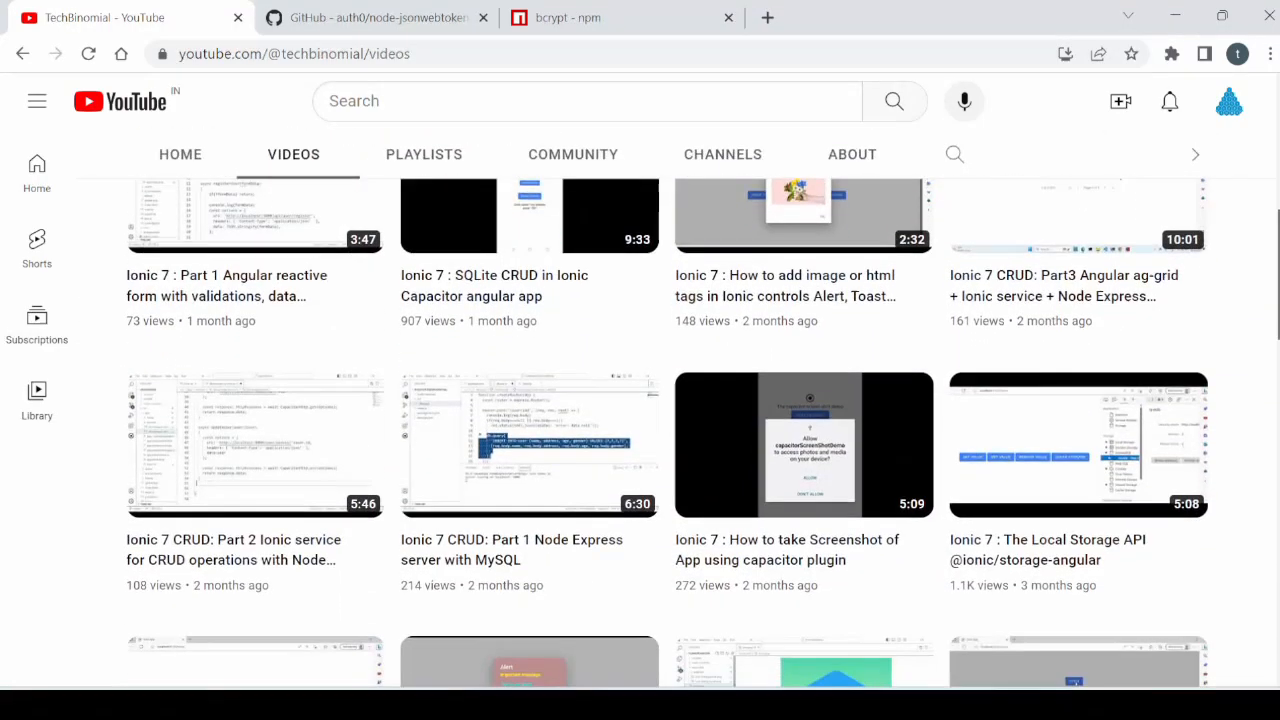
{"action": "scroll", "scroll_direction": "down", "scroll_amount": 3}
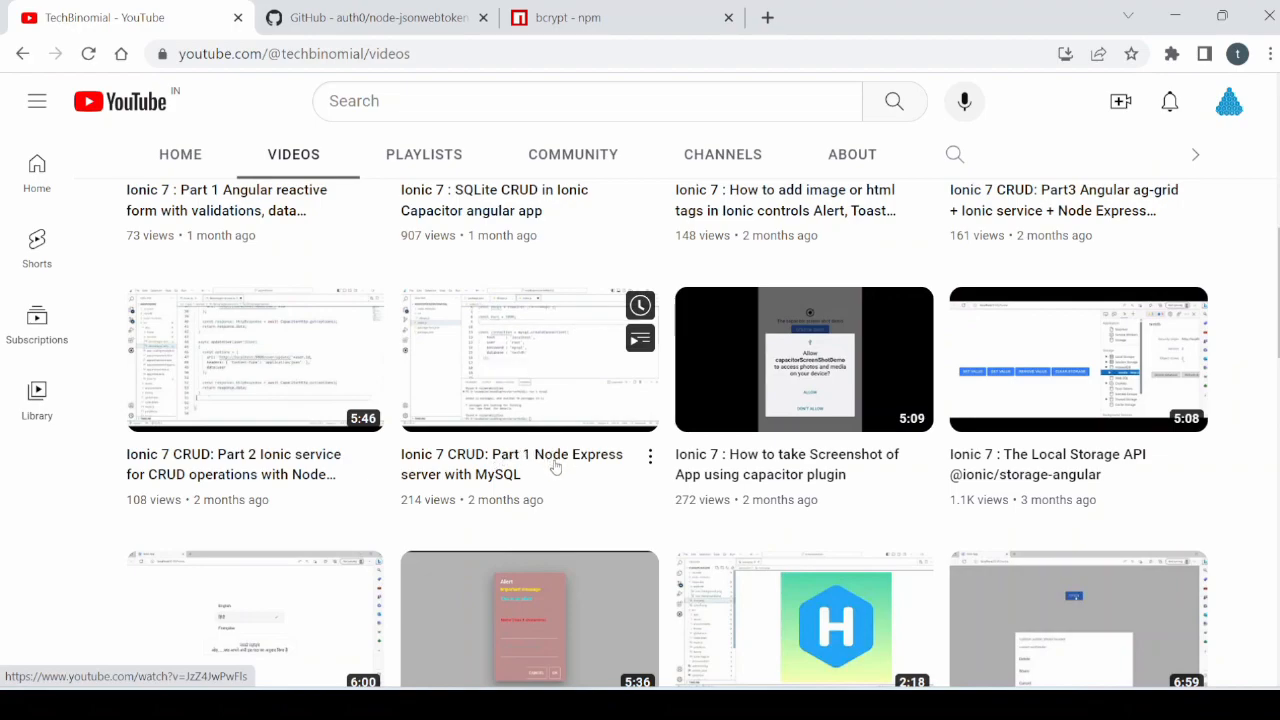
{"action": "mouse_move", "coordinate": [530, 474]}
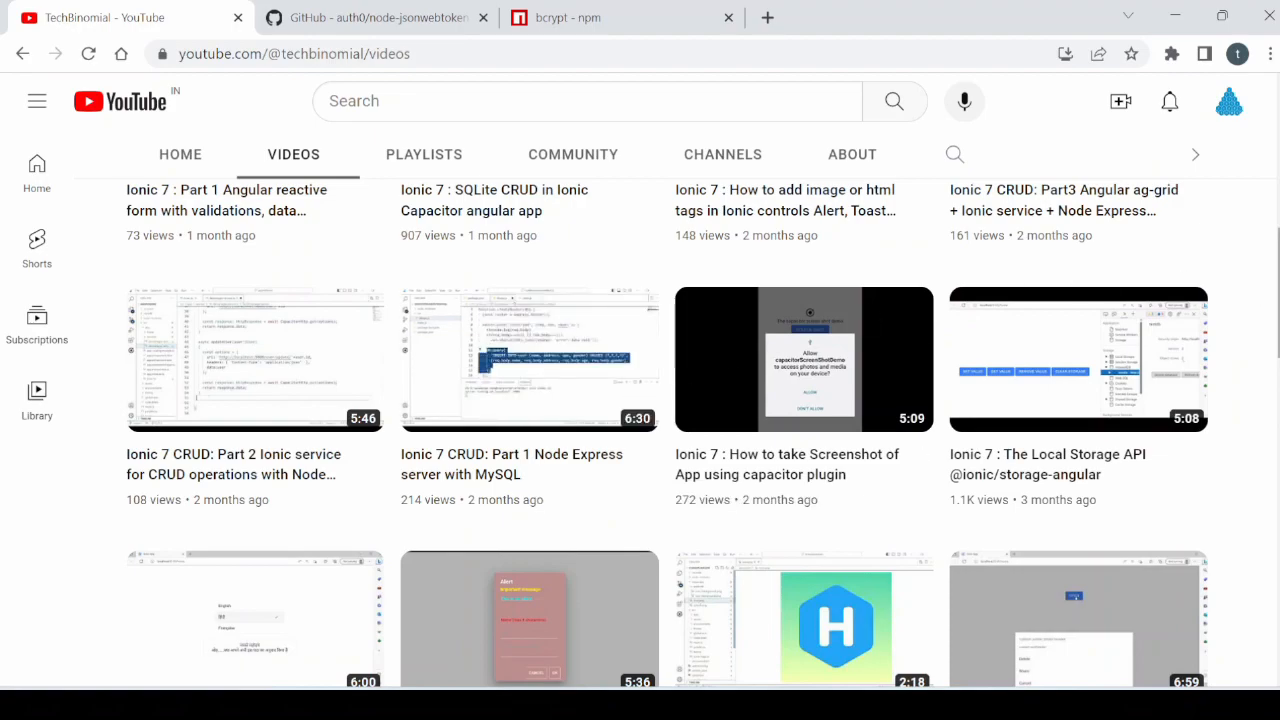
{"action": "scroll", "scroll_direction": "up", "scroll_amount": 3}
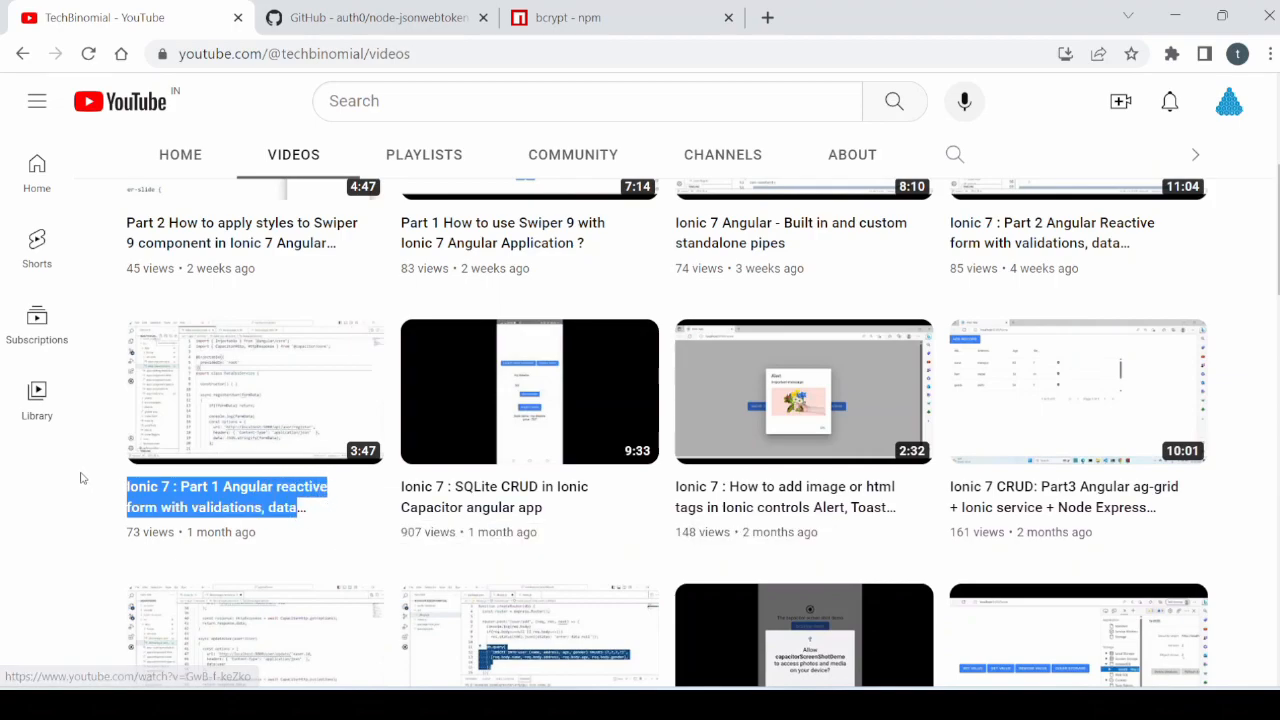
{"action": "mouse_move", "coordinate": [85, 490]}
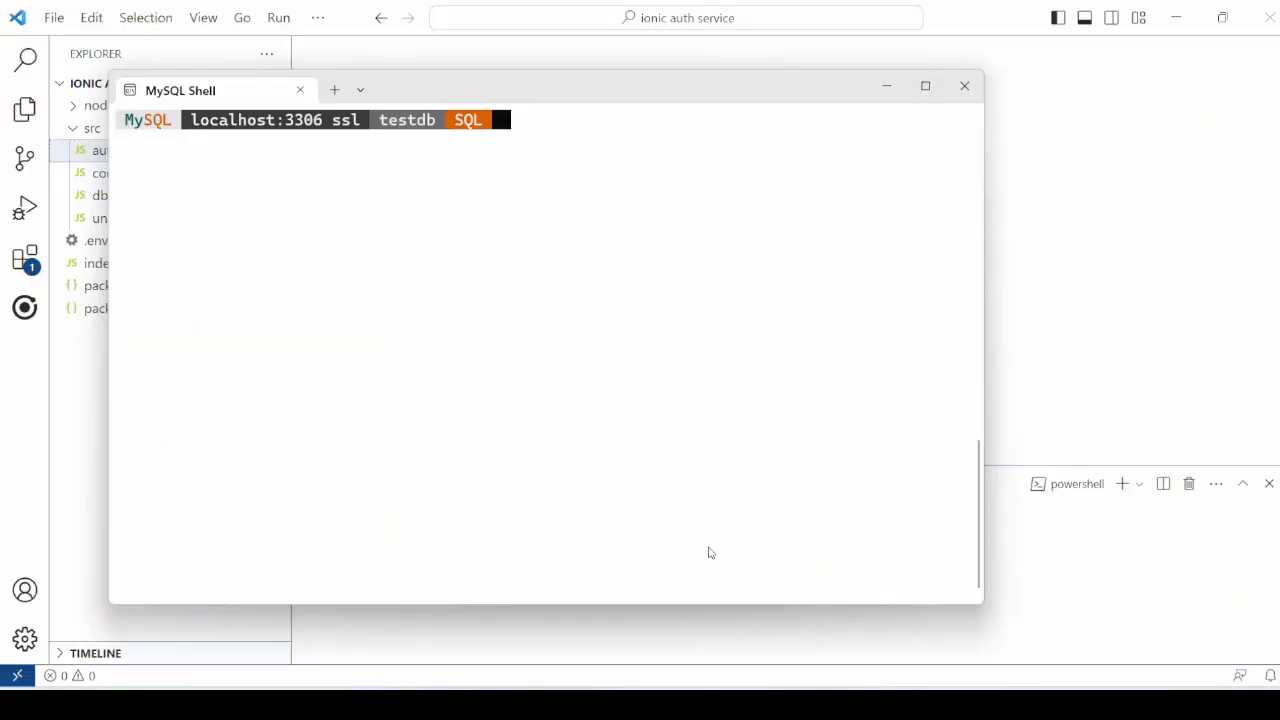
{"action": "type", "text": "describe users;"}
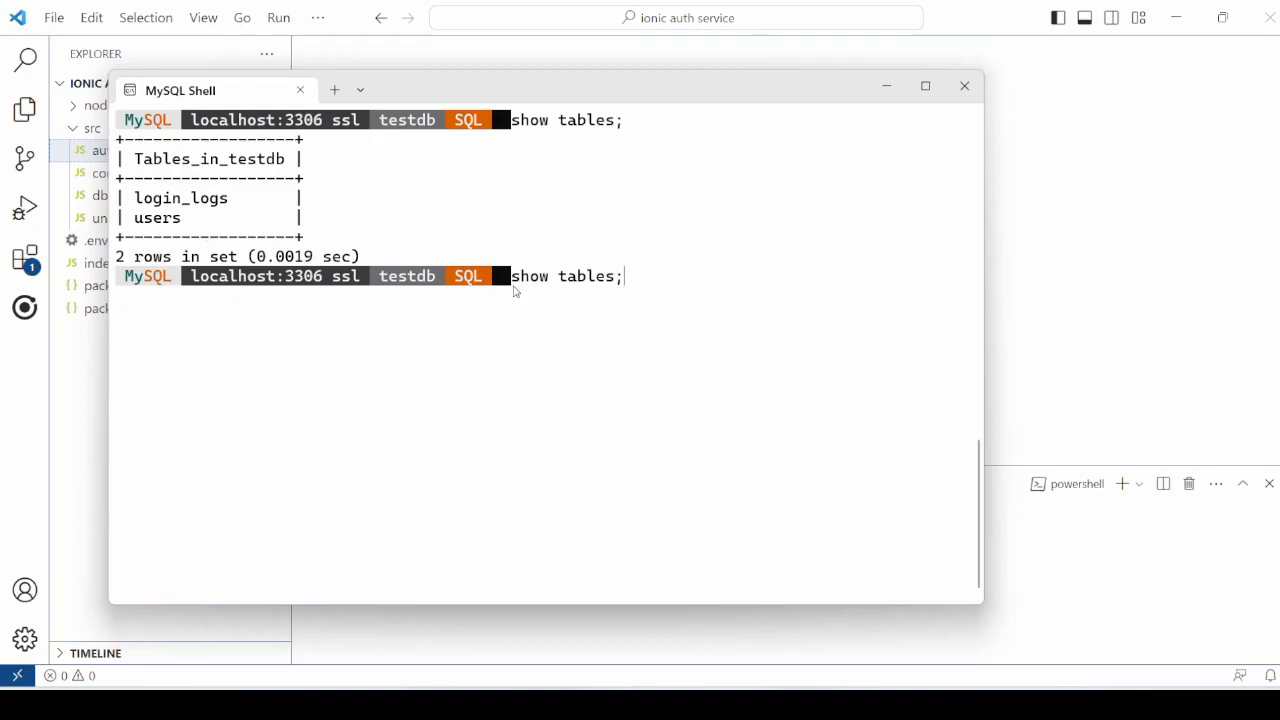
{"action": "type", "text": "describe users;"}
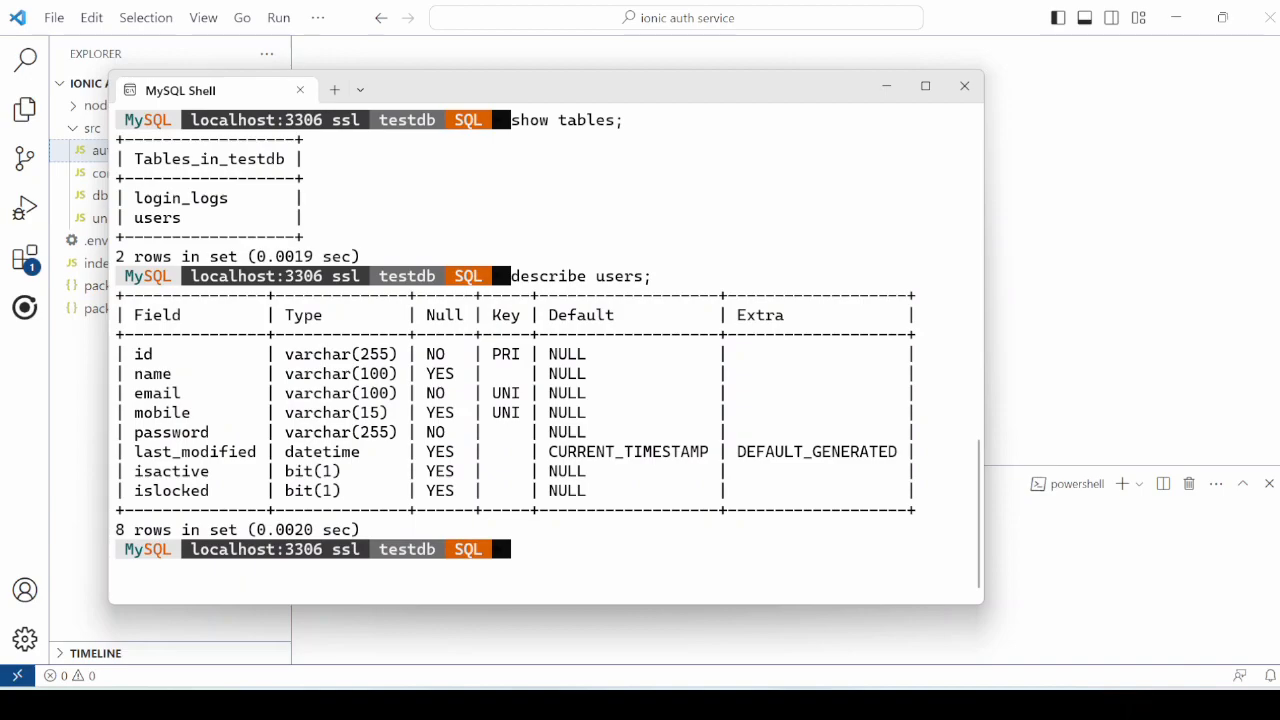
{"action": "type", "text": "describe login_logs;"}
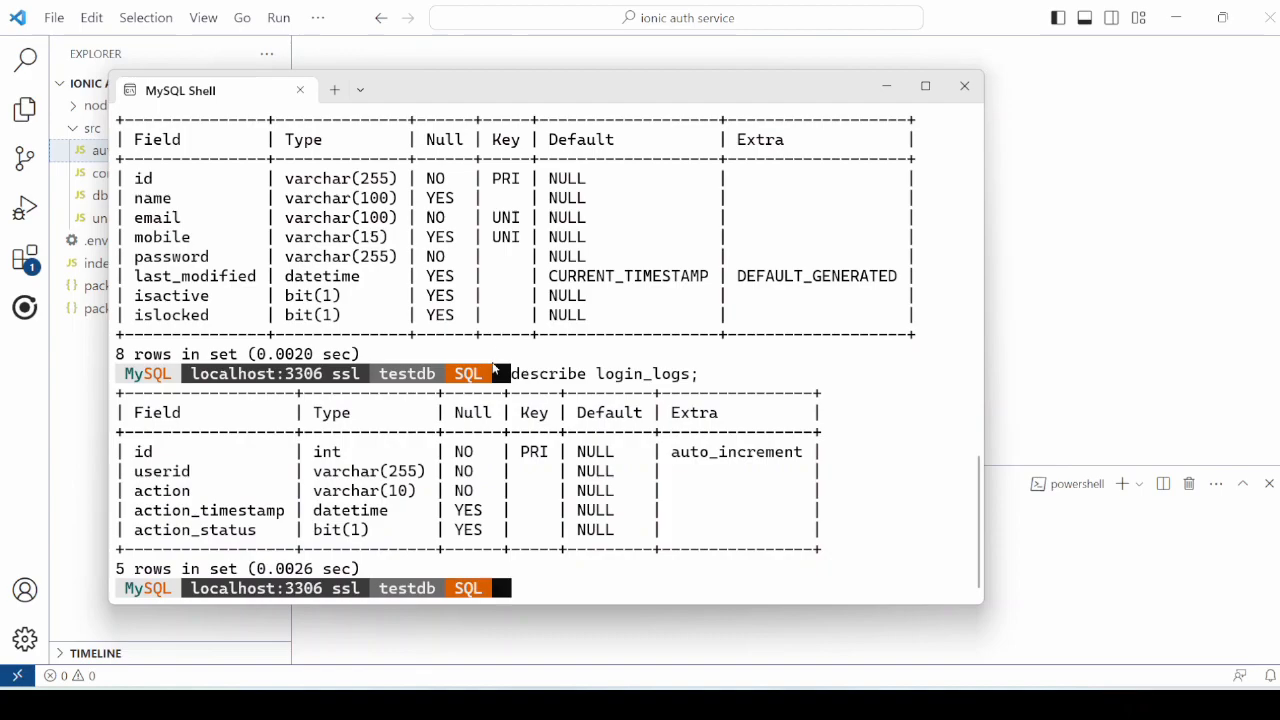
{"action": "mouse_move", "coordinate": [578, 580]}
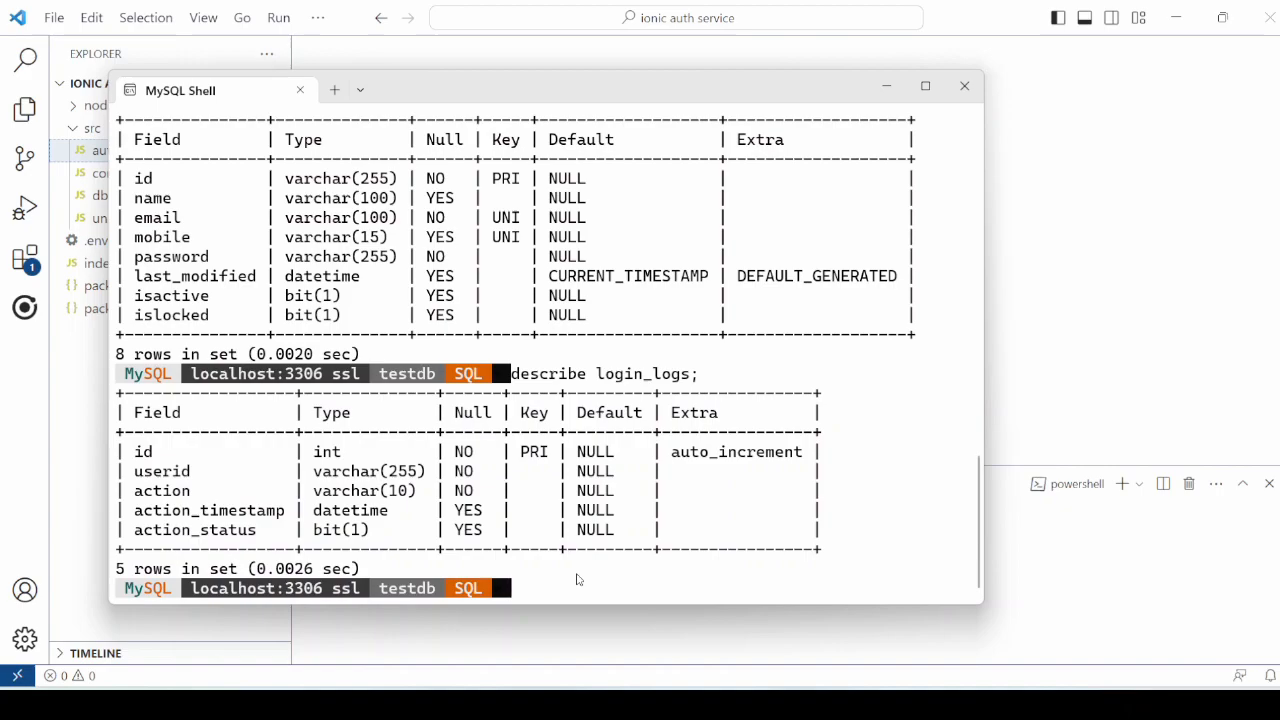
{"action": "left_click", "coordinate": [963, 85]}
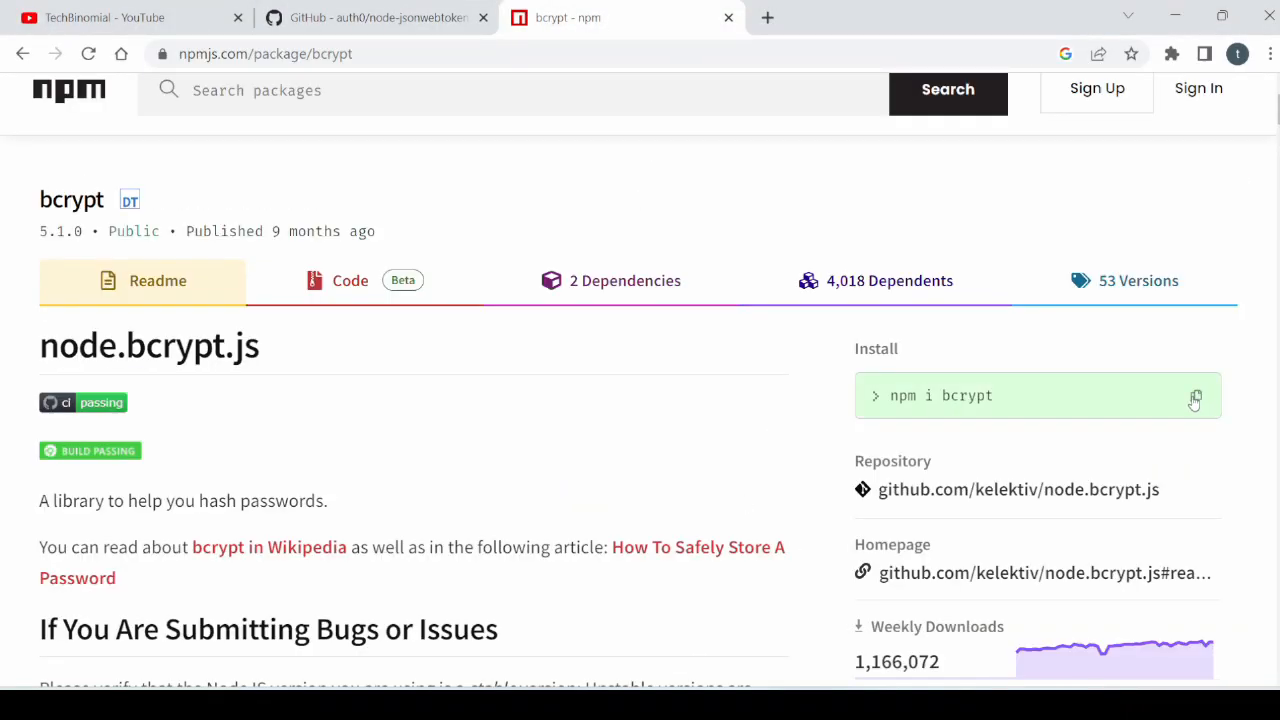
- Copy the npm install commands for the bcrypt and dotenv packages
{"action": "left_click", "coordinate": [1196, 396]}
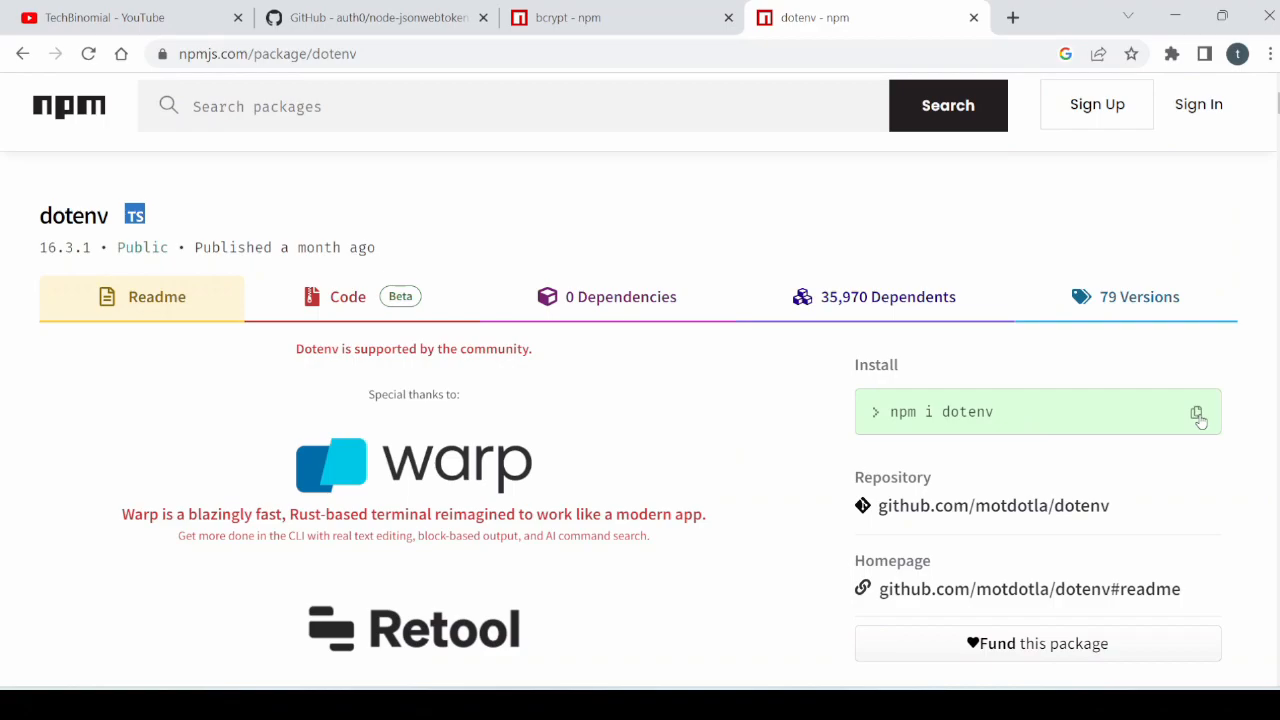
{"action": "left_click", "coordinate": [1198, 413]}
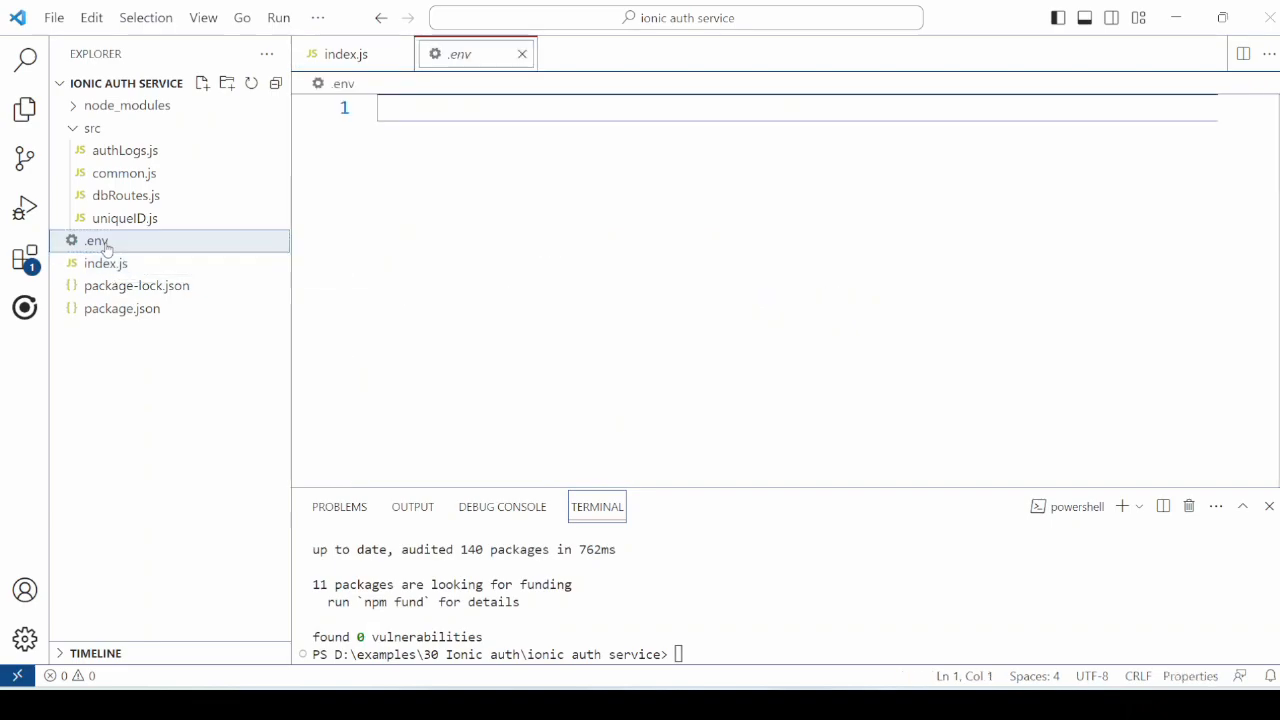
- Put JWT_SECRET in .env; add saltRounds = 10 and require('dotenv').config() to dbRoutes.js
{"action": "type", "text": "JWT_SECRET =\"4524CC96B3790E5FE55A5D40B9F23EF1782AE9B947E425D95B92D2B9A5DE7107\""}
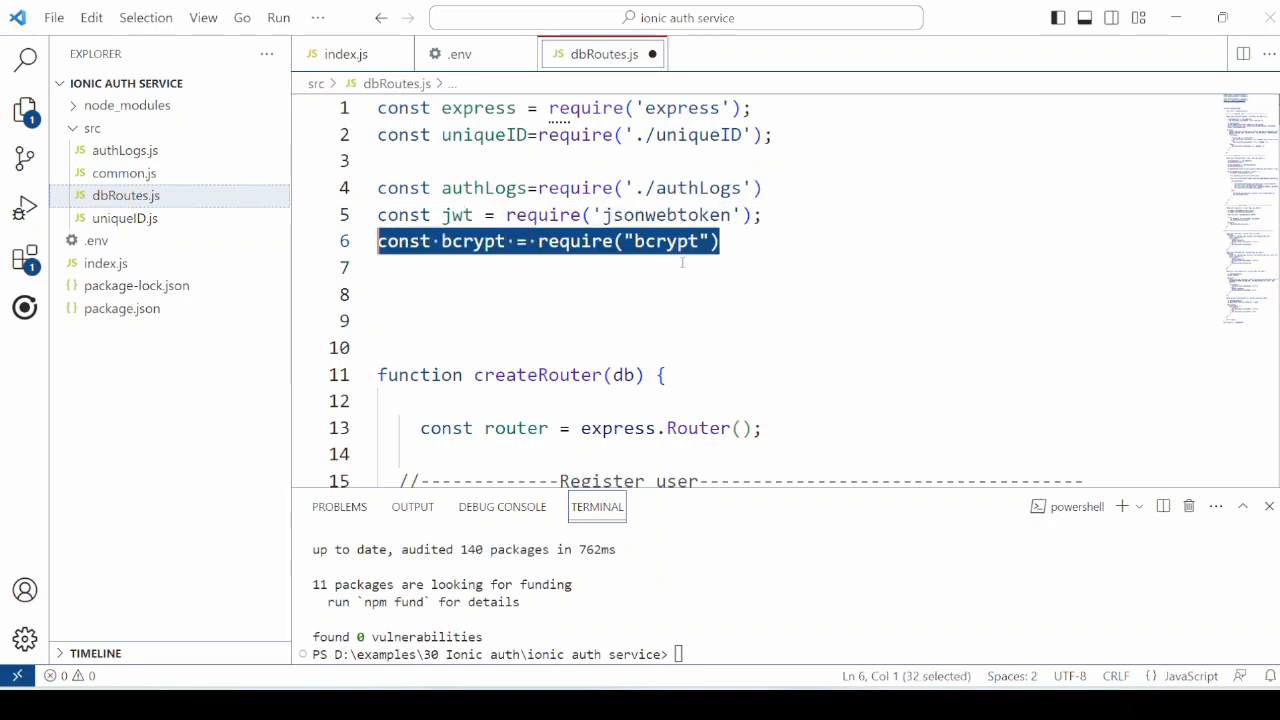
{"action": "type", "text": "const saltRounds = 10"}
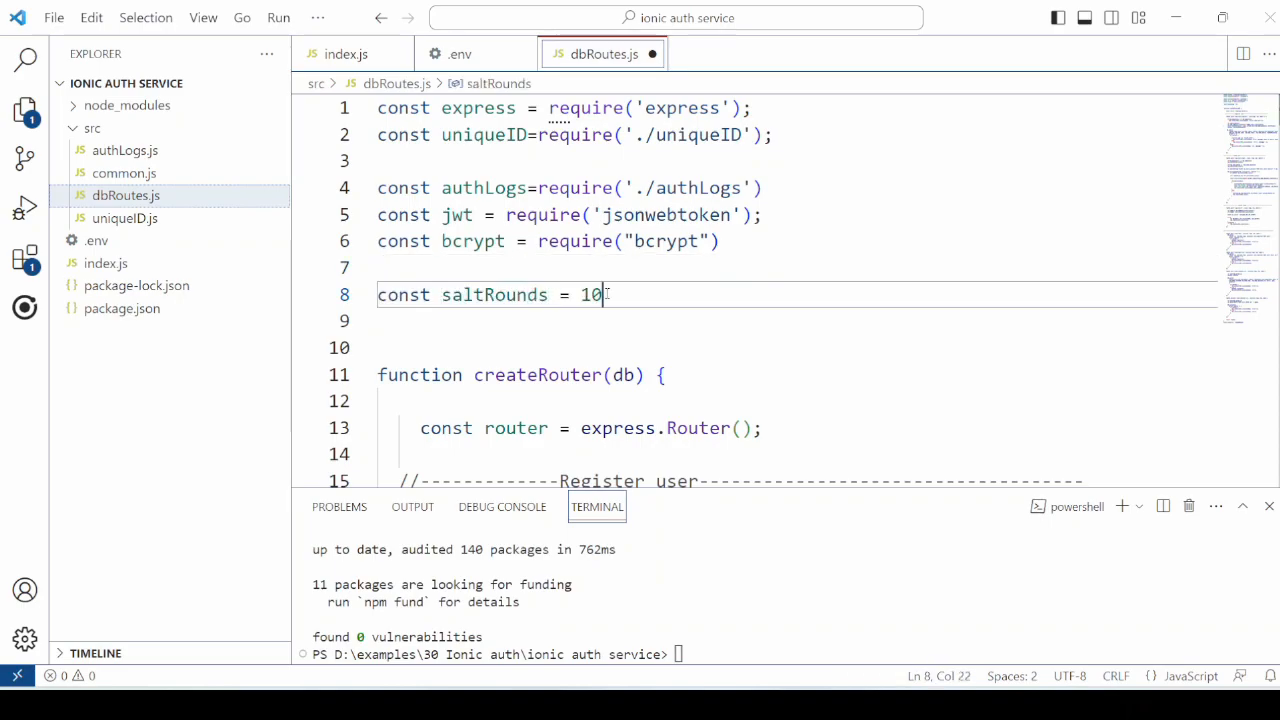
{"action": "type", "text": "require('dotenv').config();"}
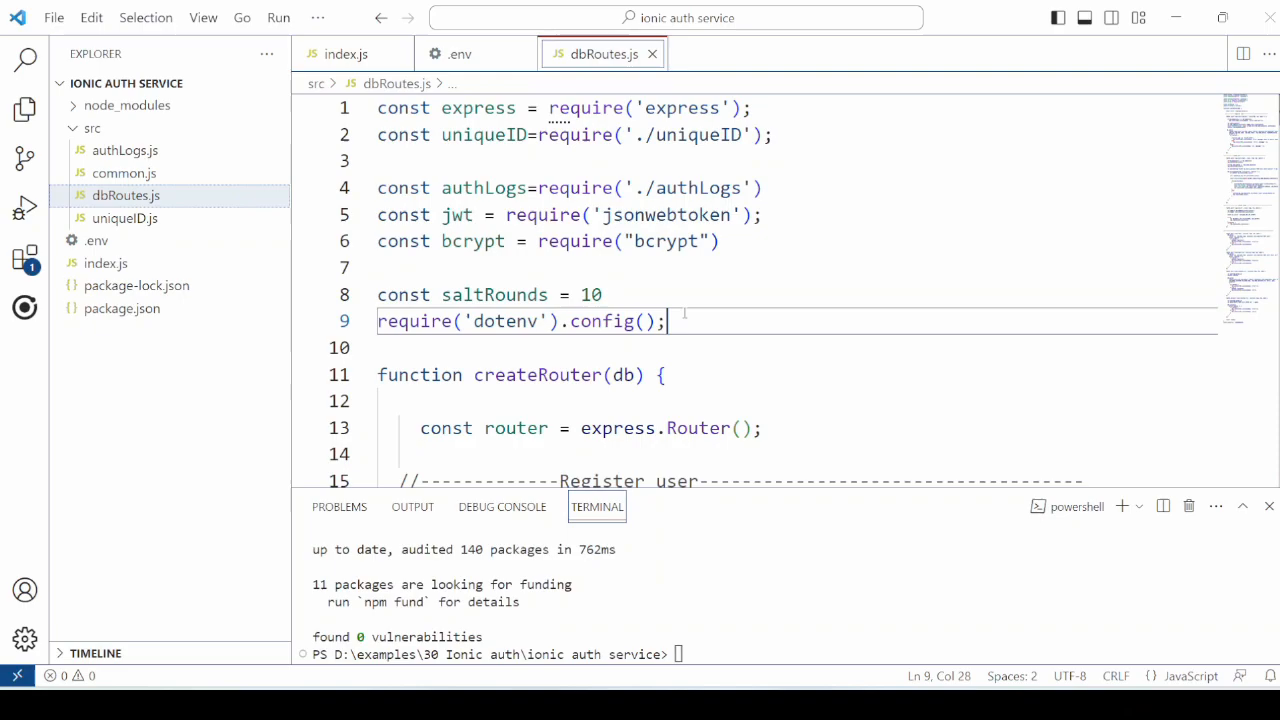
{"action": "double_click", "coordinate": [505, 321]}
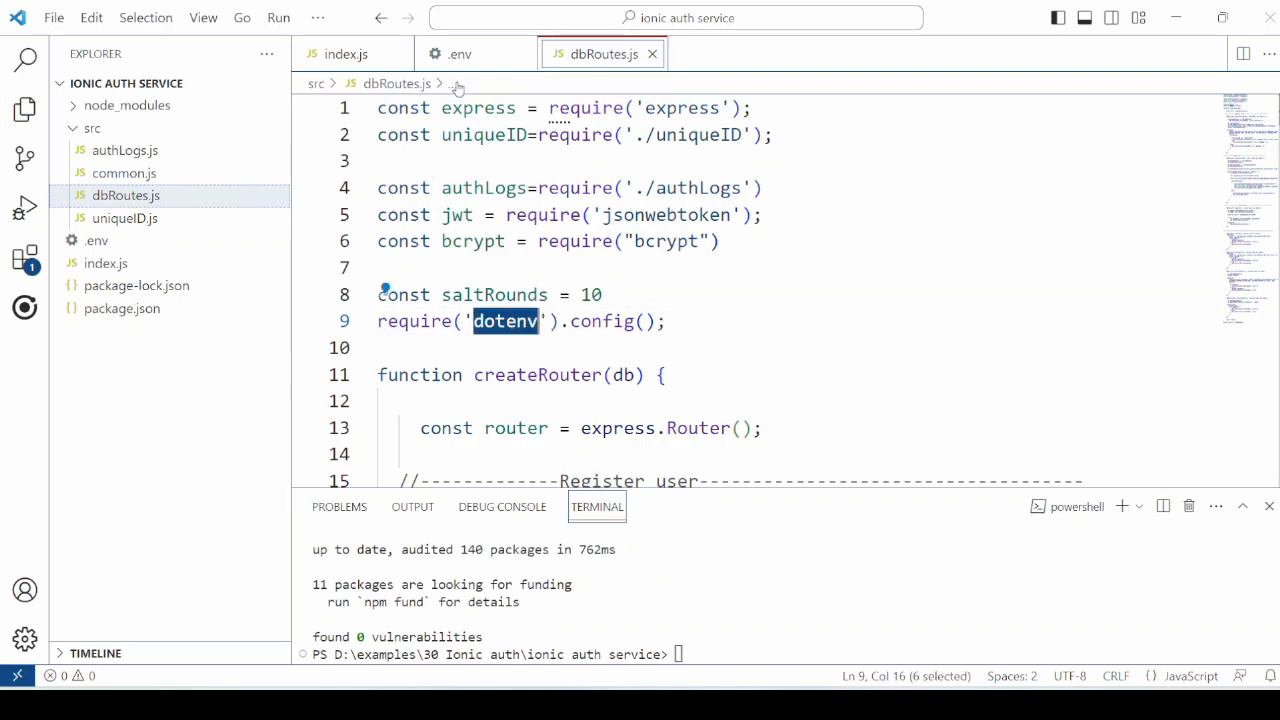
{"action": "left_click", "coordinate": [459, 54]}
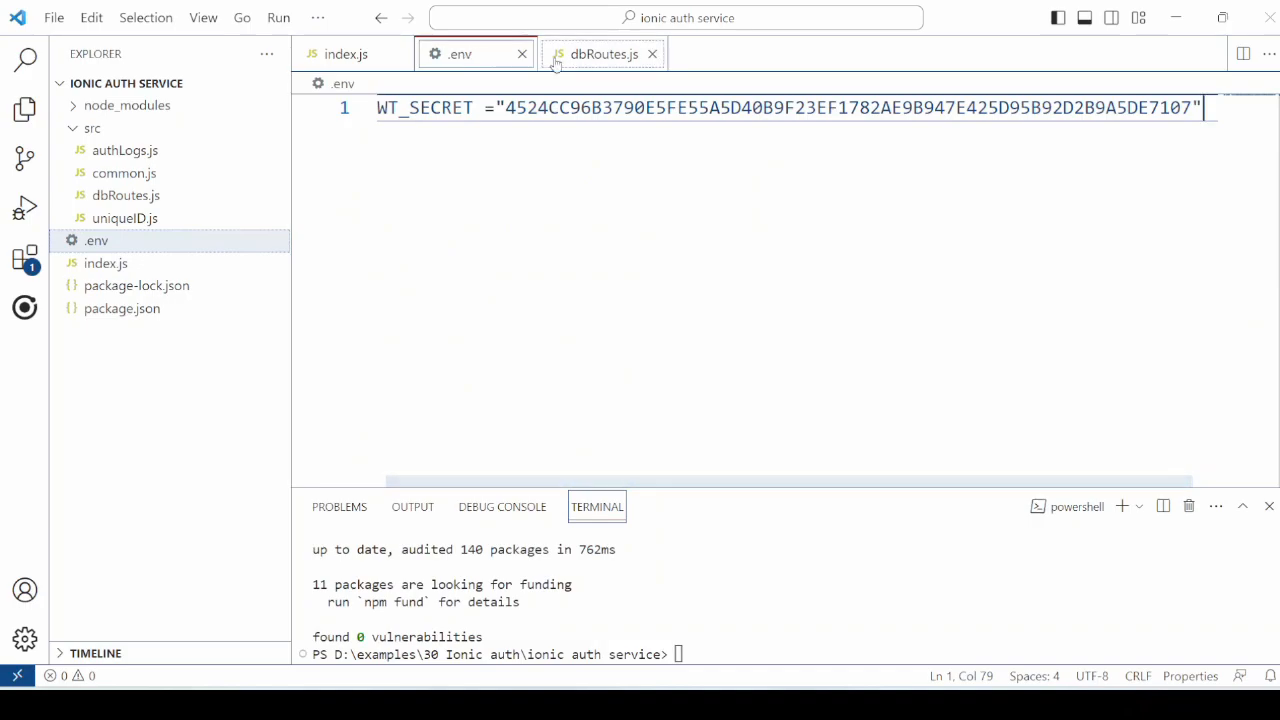
{"action": "left_click", "coordinate": [602, 54]}
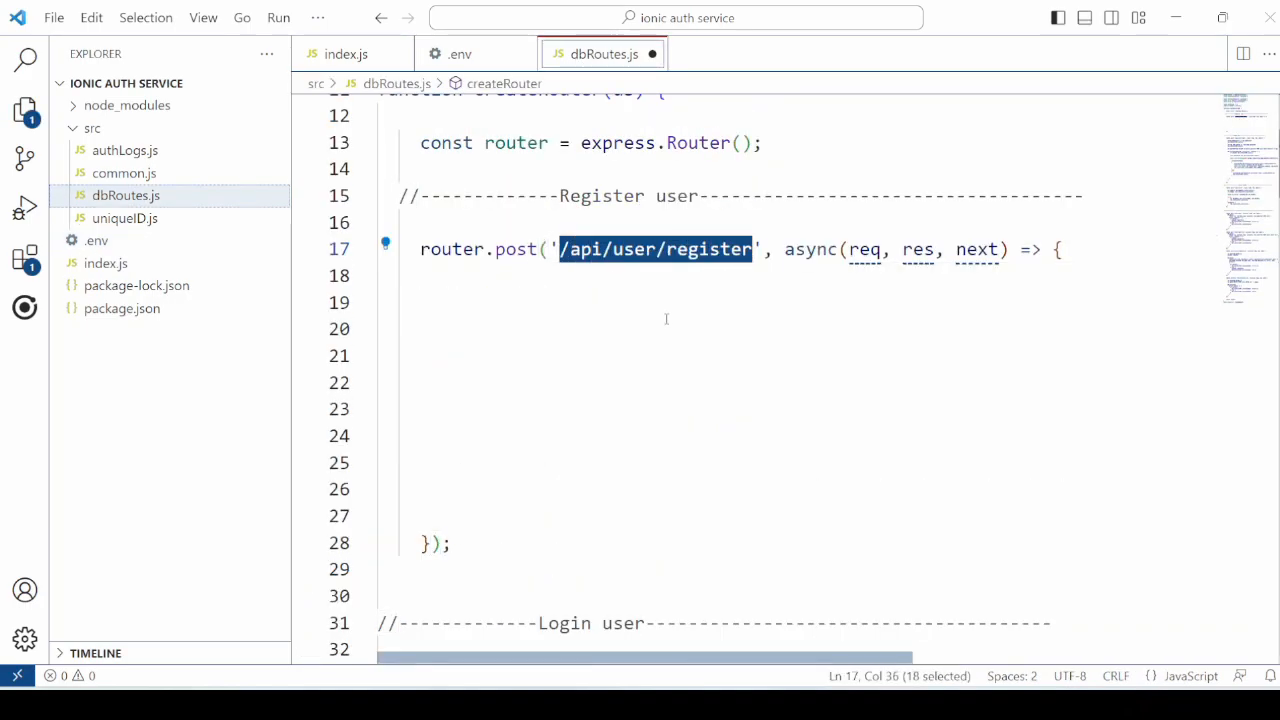
- Add a null-body check returning 500, var uid=uniqueID(), and bcrypt.hash of the password
{"action": "left_click", "coordinate": [450, 542]}
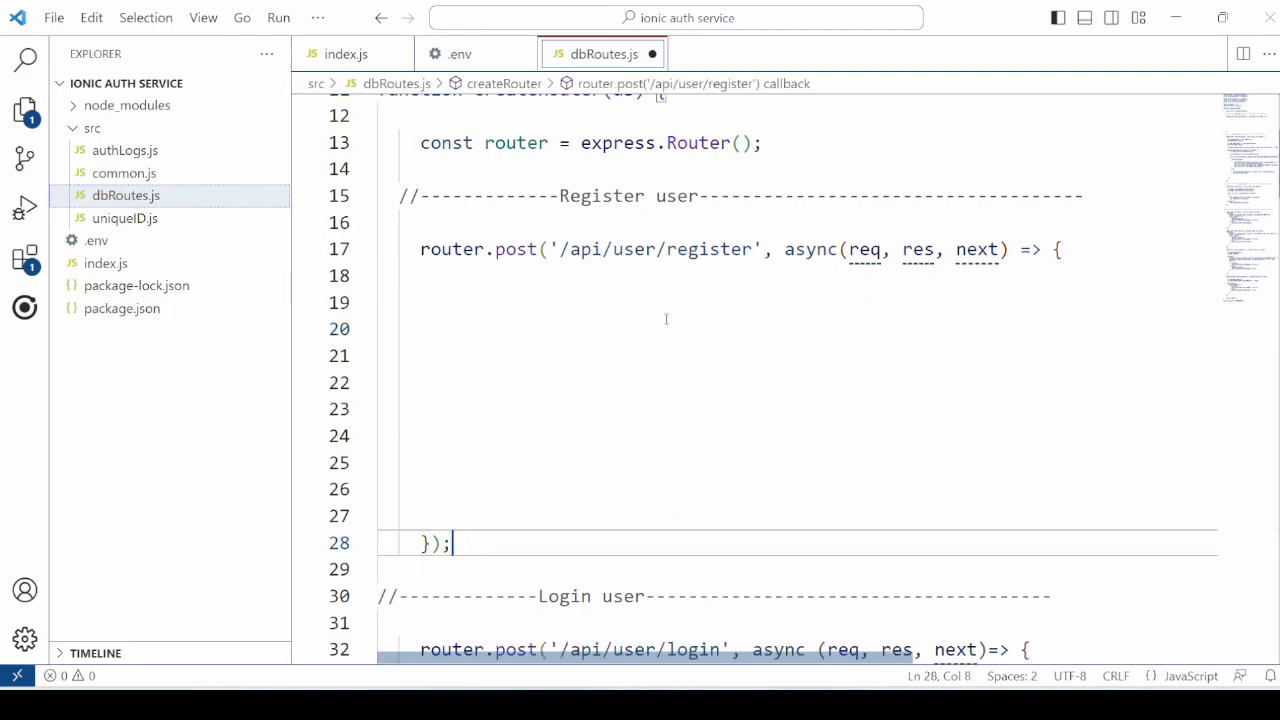
{"action": "type", "text": "if(req.body===null || req.body==={})"}
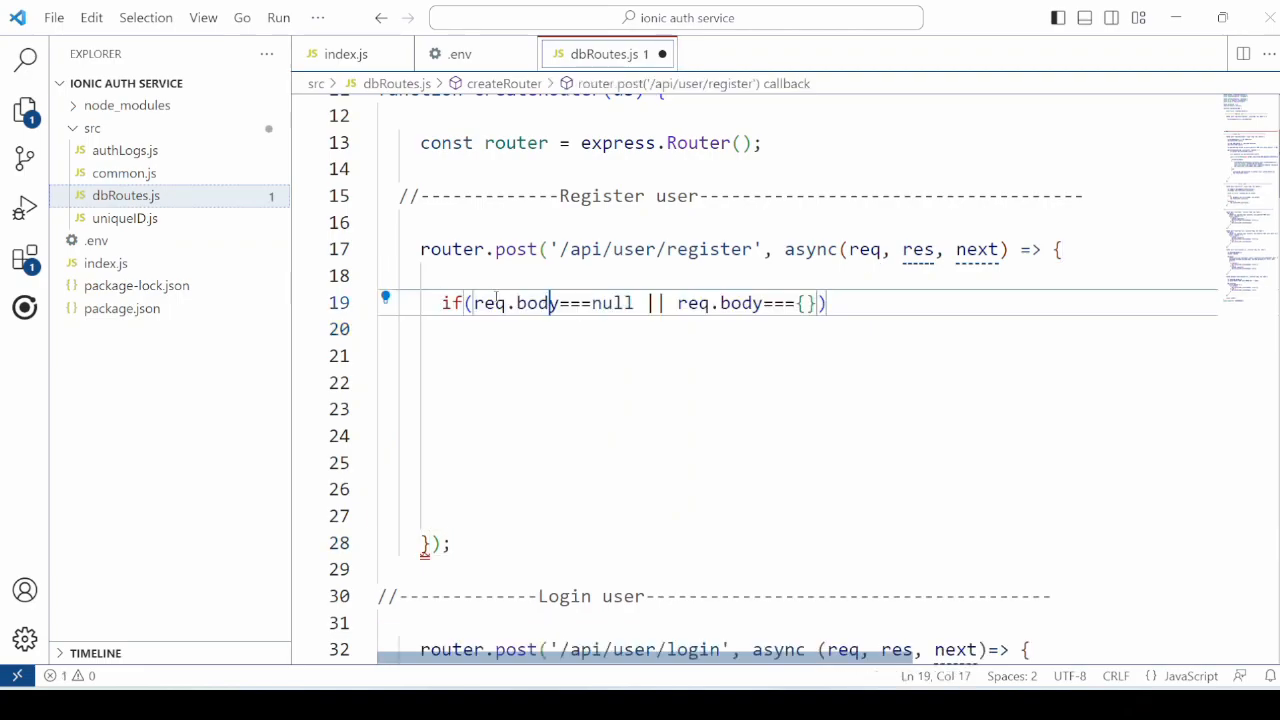
{"action": "key", "text": "Enter"}
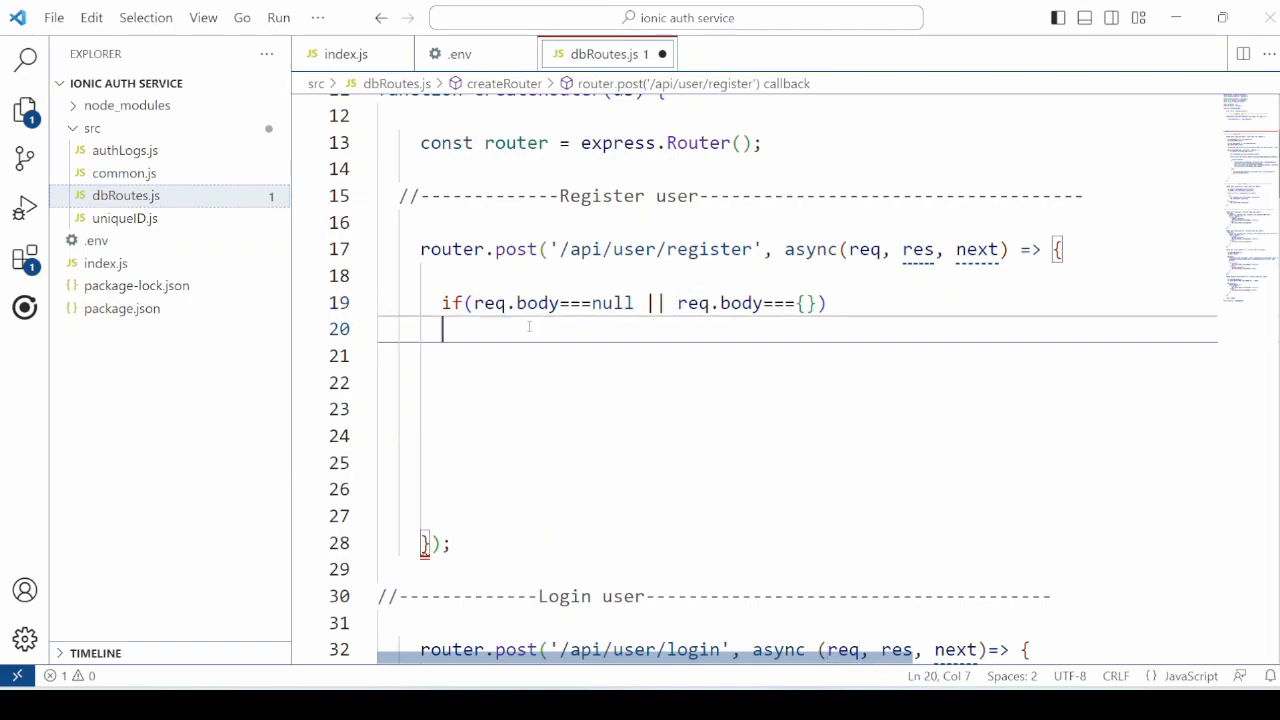
{"action": "type", "text": "res.status(500).json({status: 'error: data null'});"}
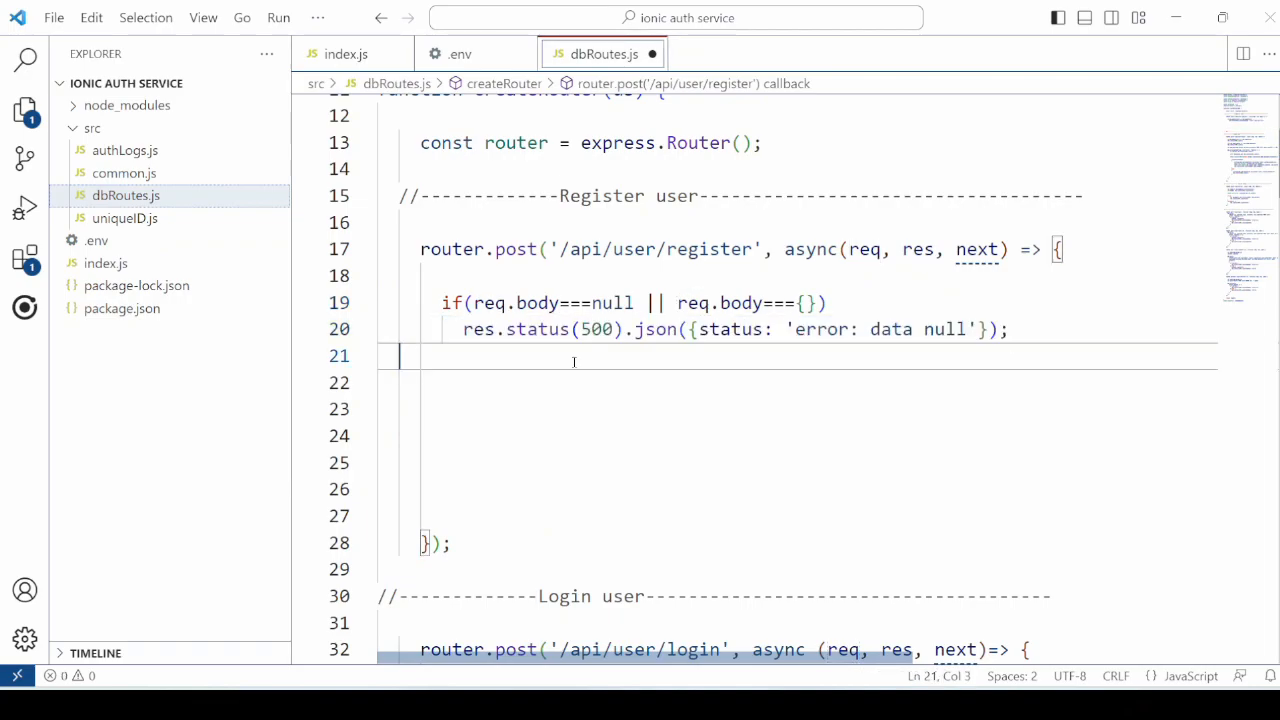
{"action": "type", "text": "var uid=uniqueID()"}
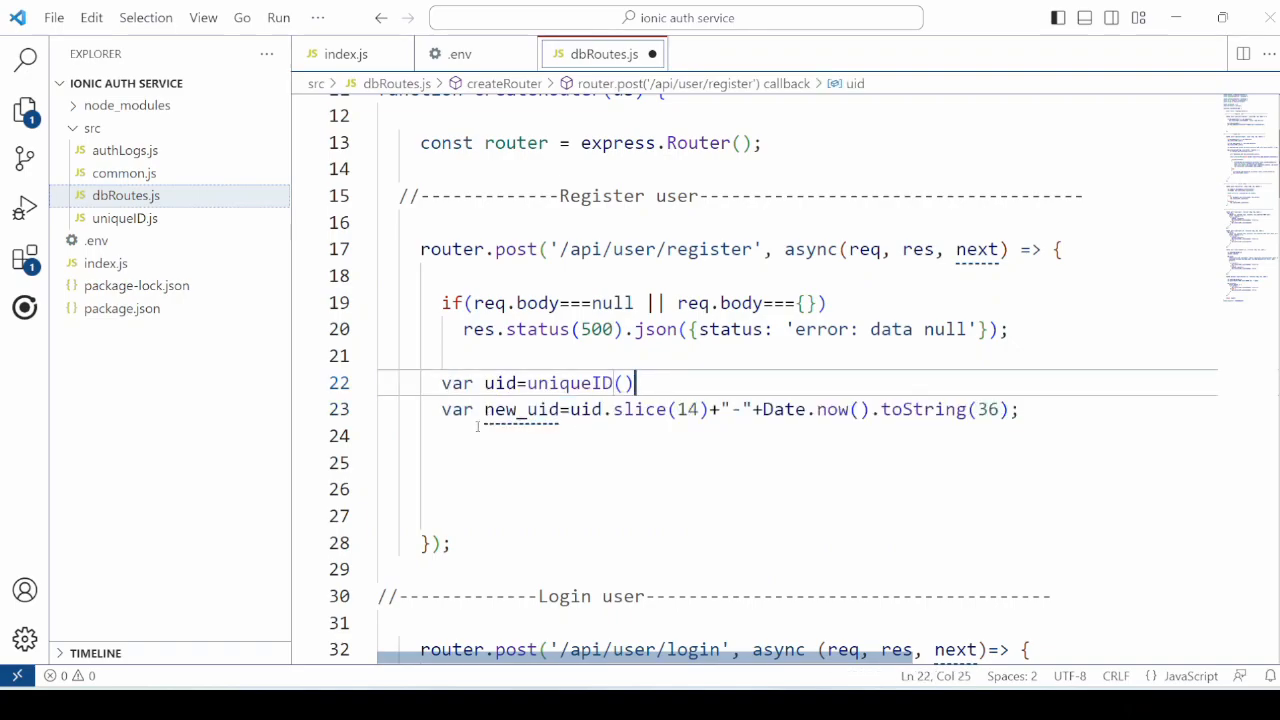
{"action": "double_click", "coordinate": [520, 409]}
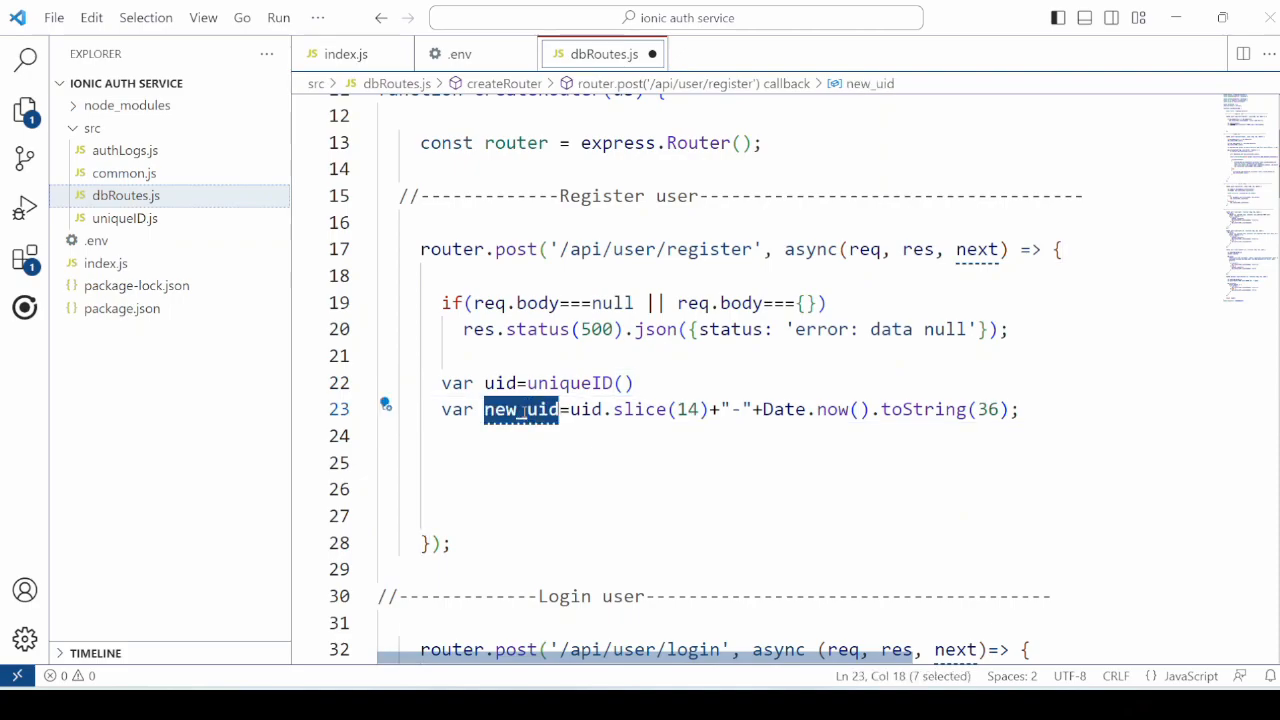
{"action": "left_click", "coordinate": [545, 432]}
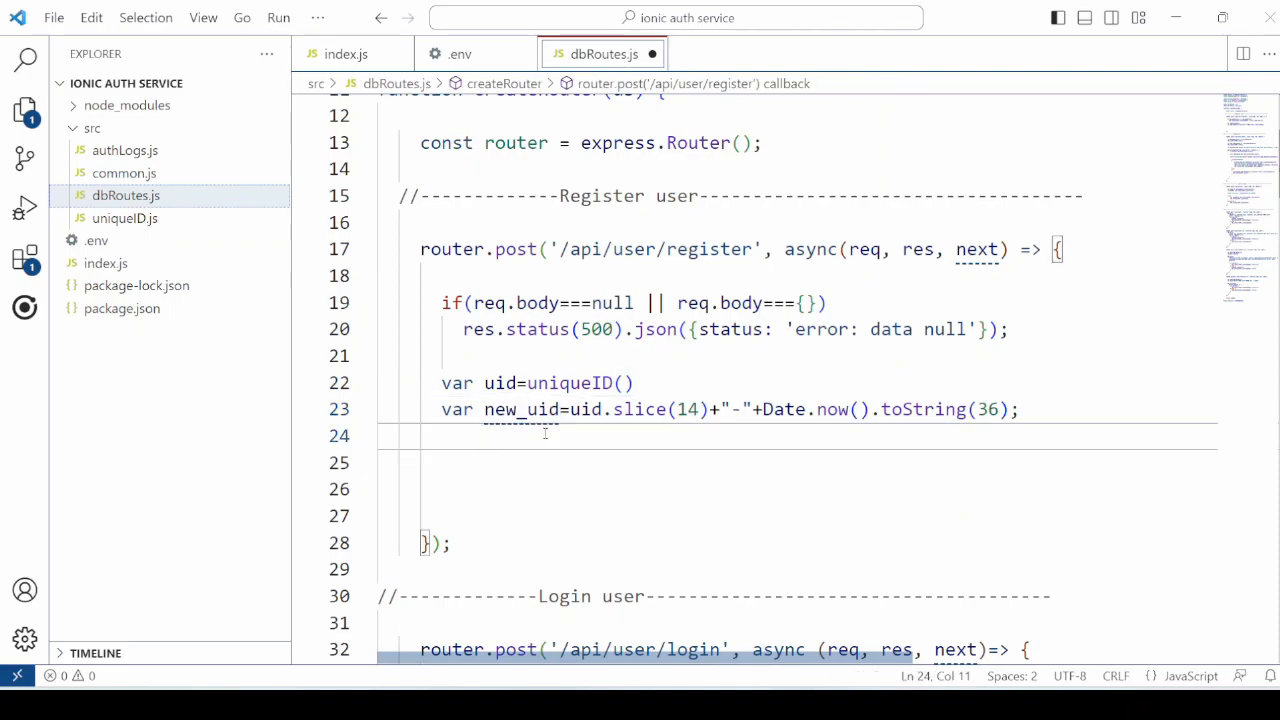
{"action": "type", "text": "const hashedPassword = await bcrypt.hash(req.body.password, saltRounds);"}
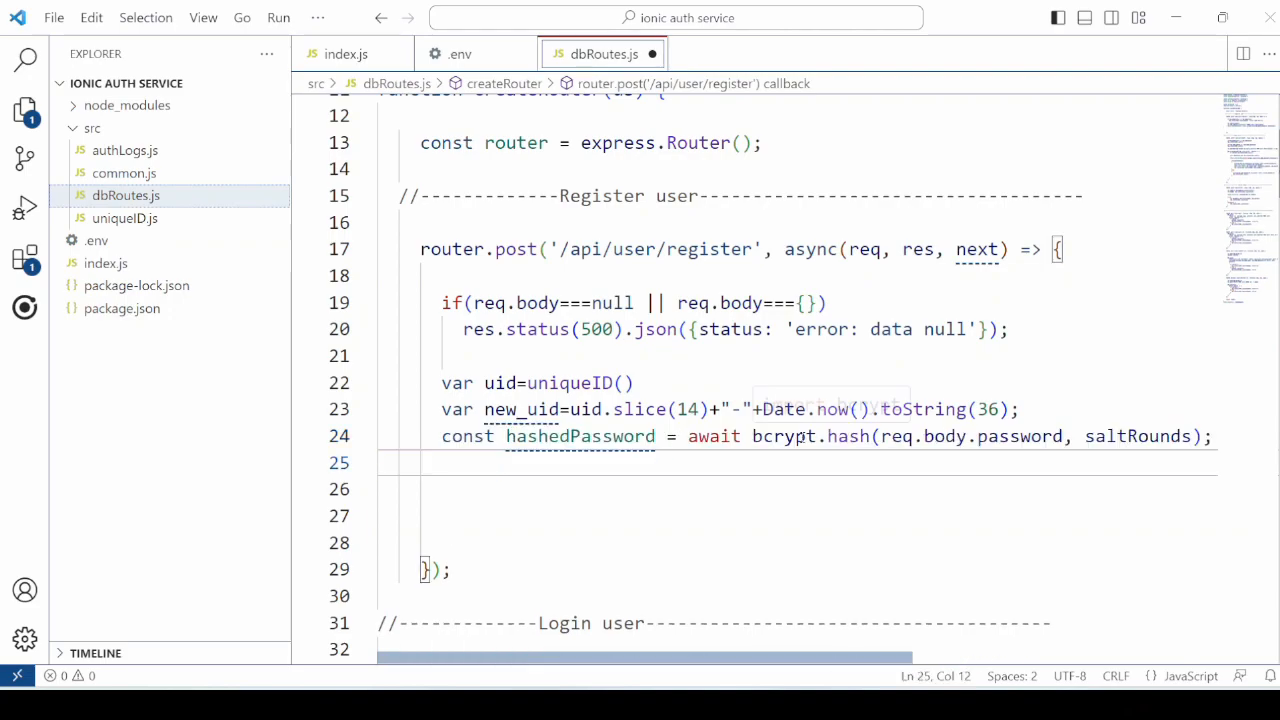
{"action": "mouse_move", "coordinate": [900, 436]}
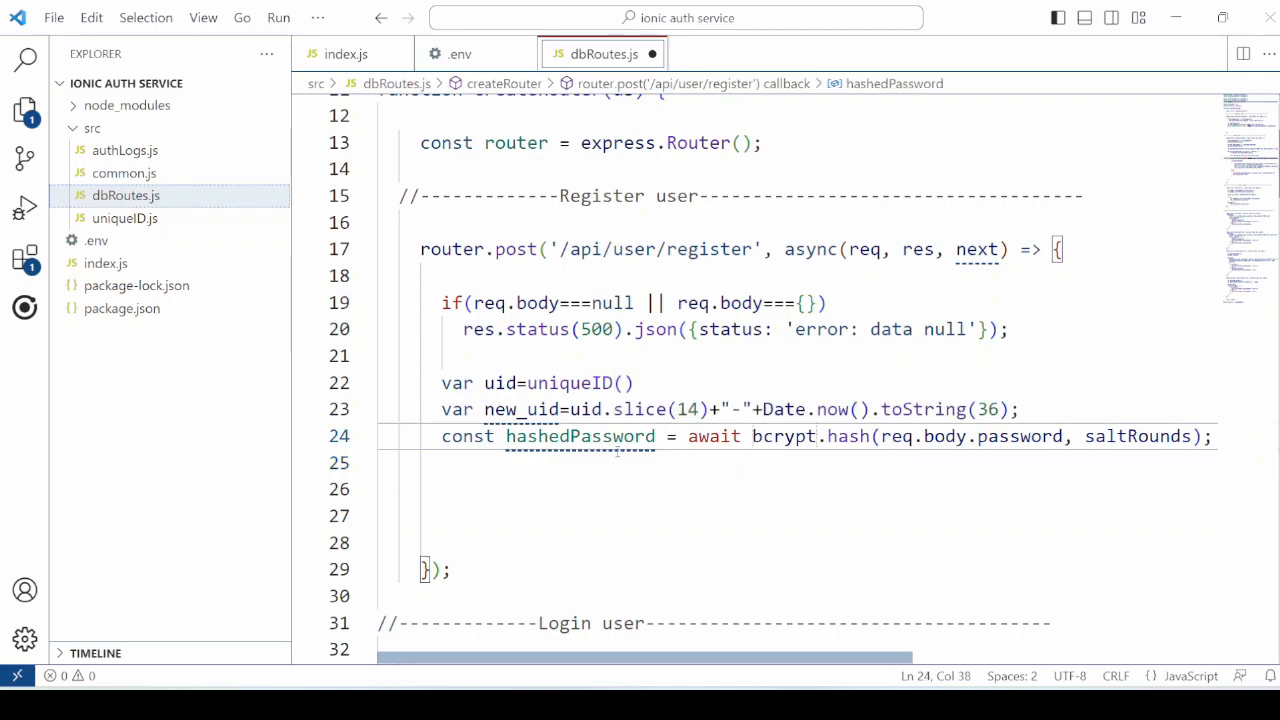
- Log hashedPassword with console.log and scroll down through the register route
{"action": "type", "text": "console.log(hashedPassword)"}
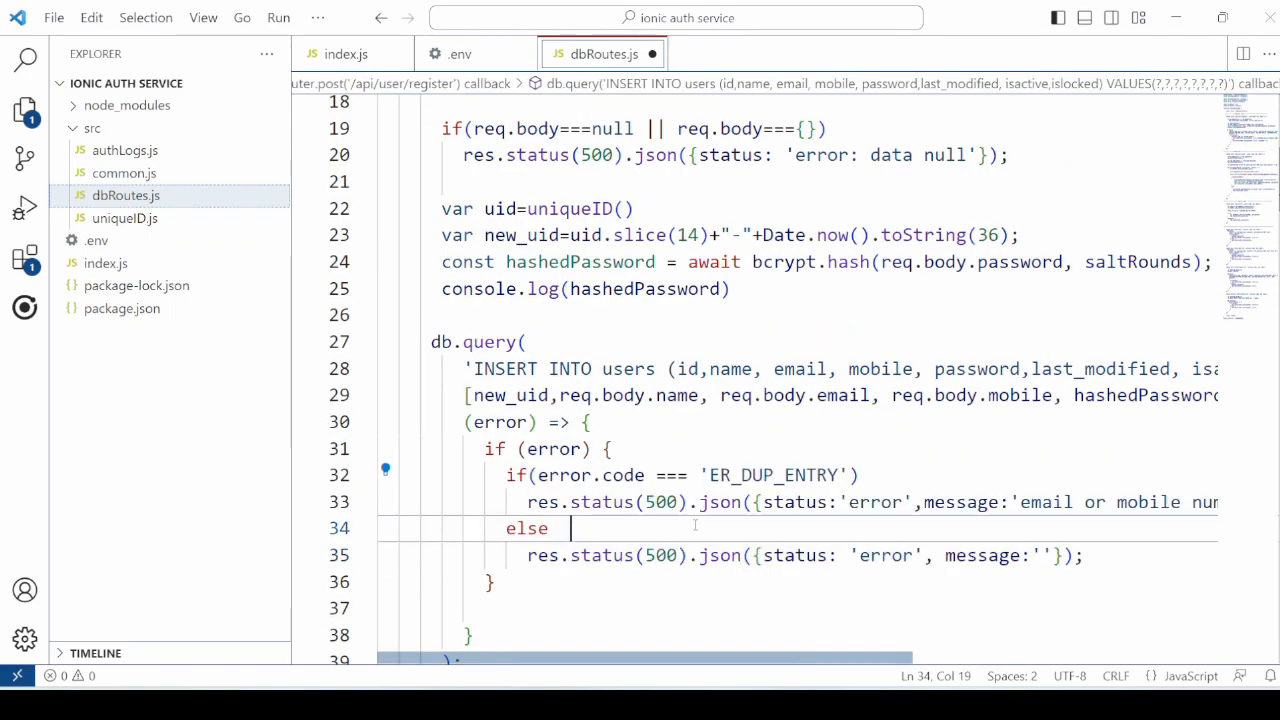
{"action": "scroll", "scroll_direction": "down", "scroll_amount": 3}
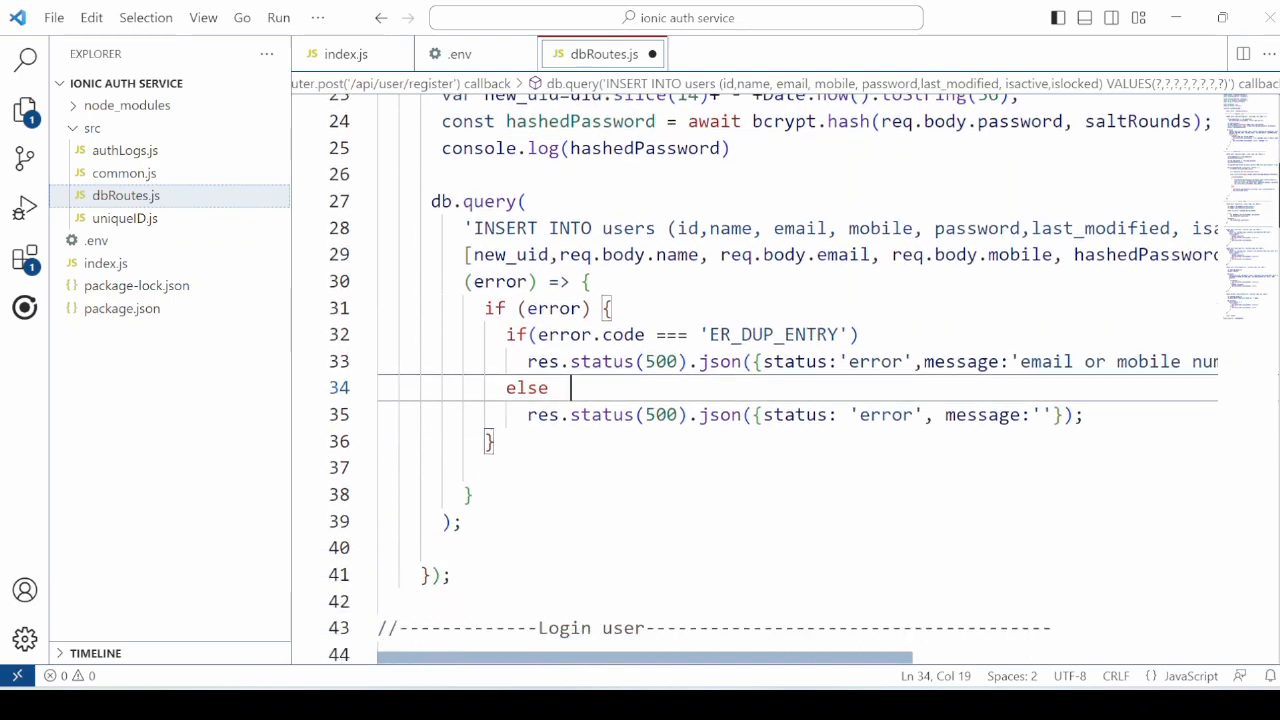
{"action": "scroll", "scroll_direction": "down", "scroll_amount": 3}
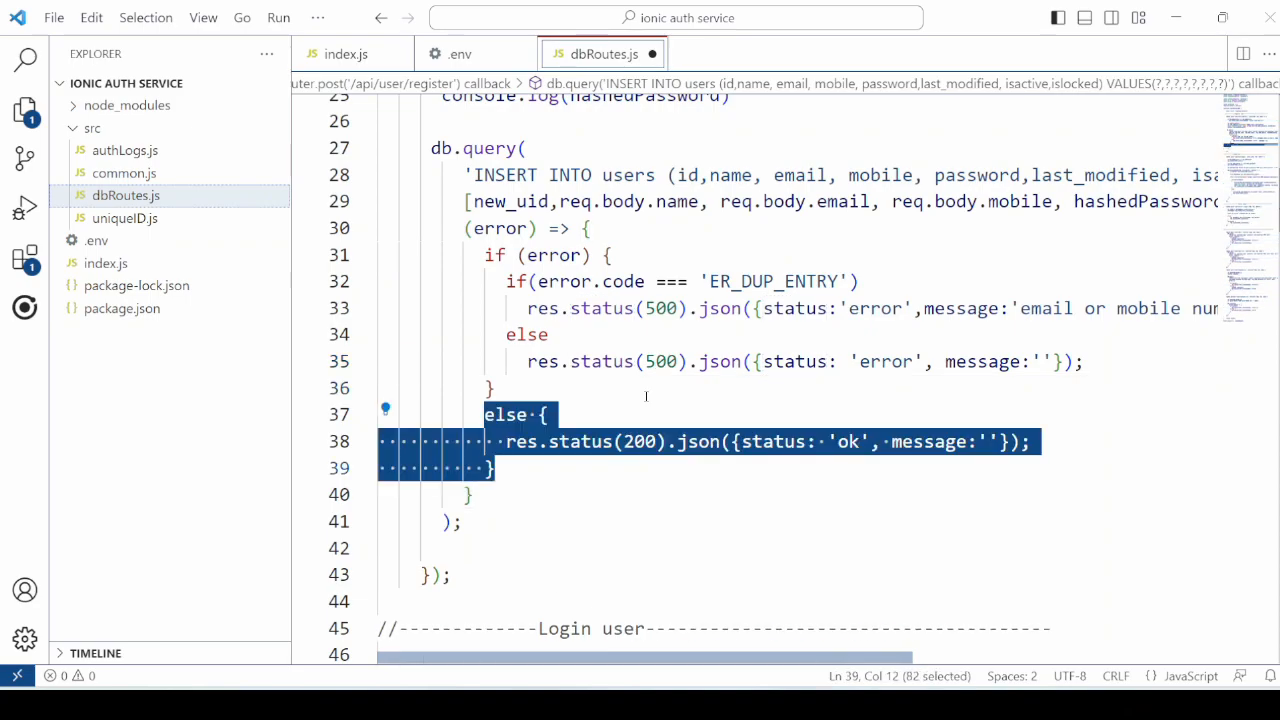
{"action": "scroll", "scroll_direction": "down", "scroll_amount": 3}
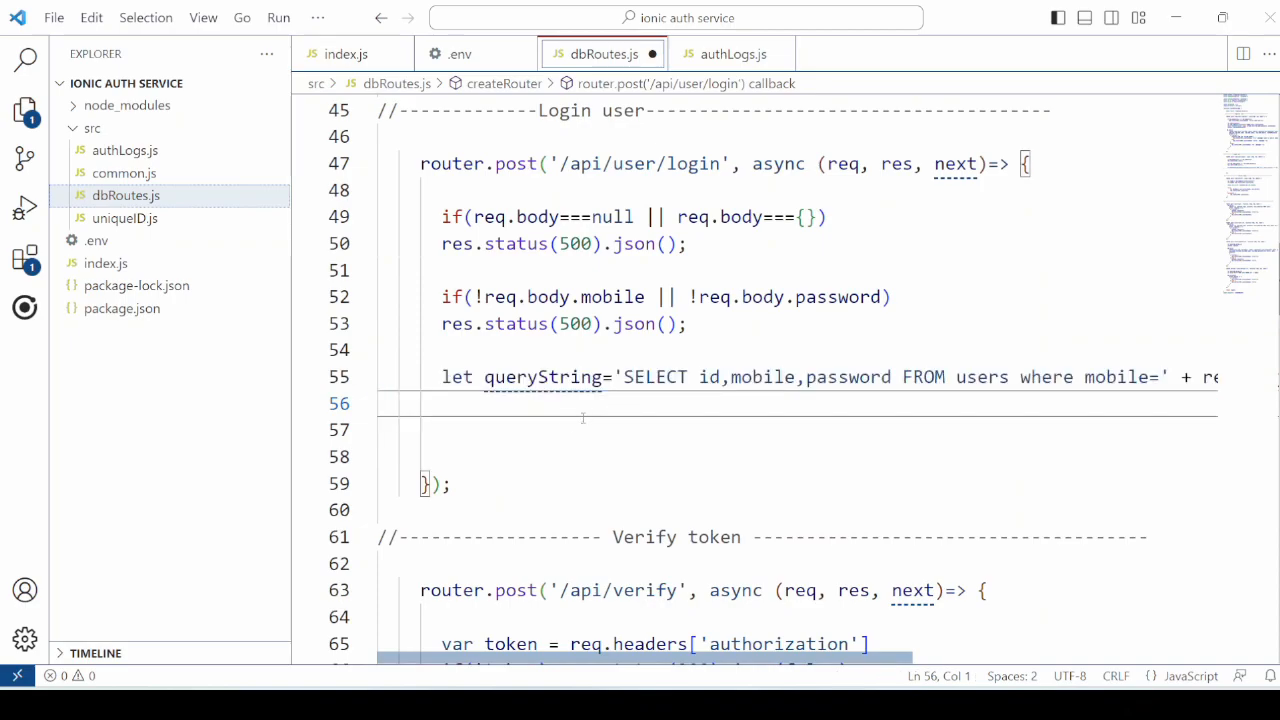
- Add db.query with 500 error and results[0].id checks, and bcrypt.compare into isCorrectPass
{"action": "type", "text": "db.query(queryString, async(error, results) => {"}
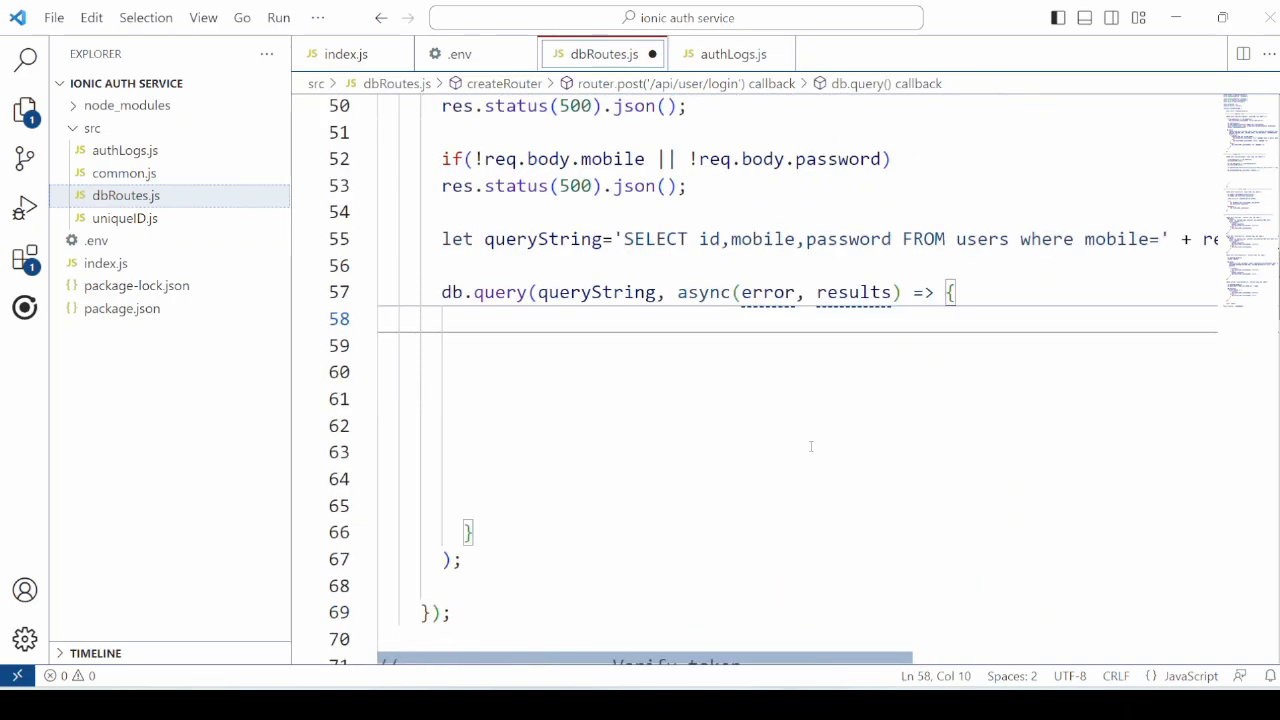
{"action": "type", "text": "if (error) res.status(500).json();"}
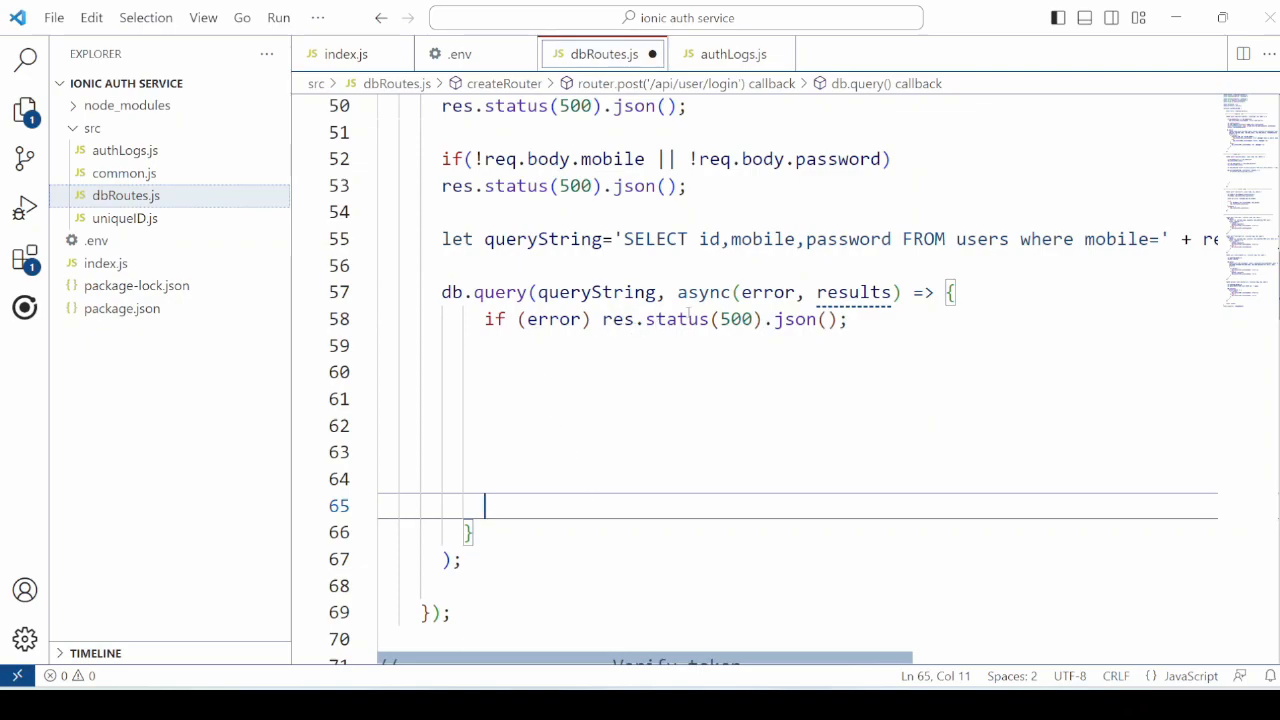
{"action": "double_click", "coordinate": [676, 319]}
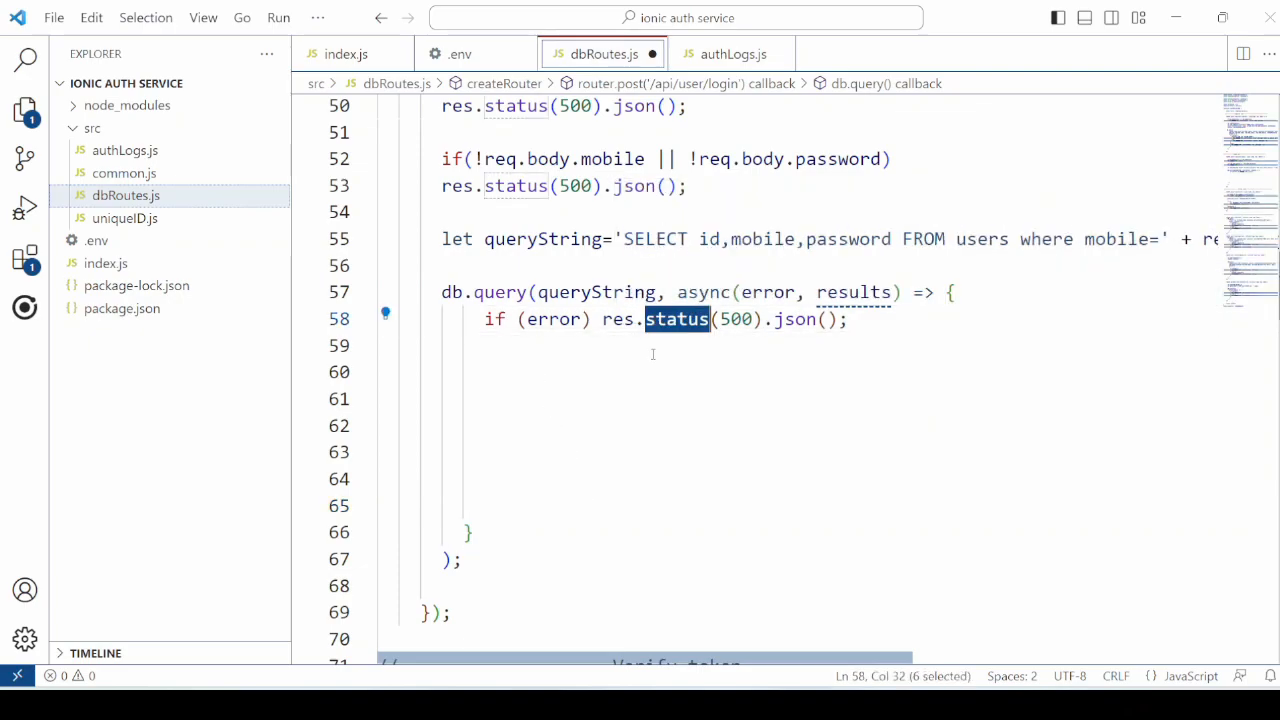
{"action": "type", "text": "if(! results[0].id) res.status(200).json();"}
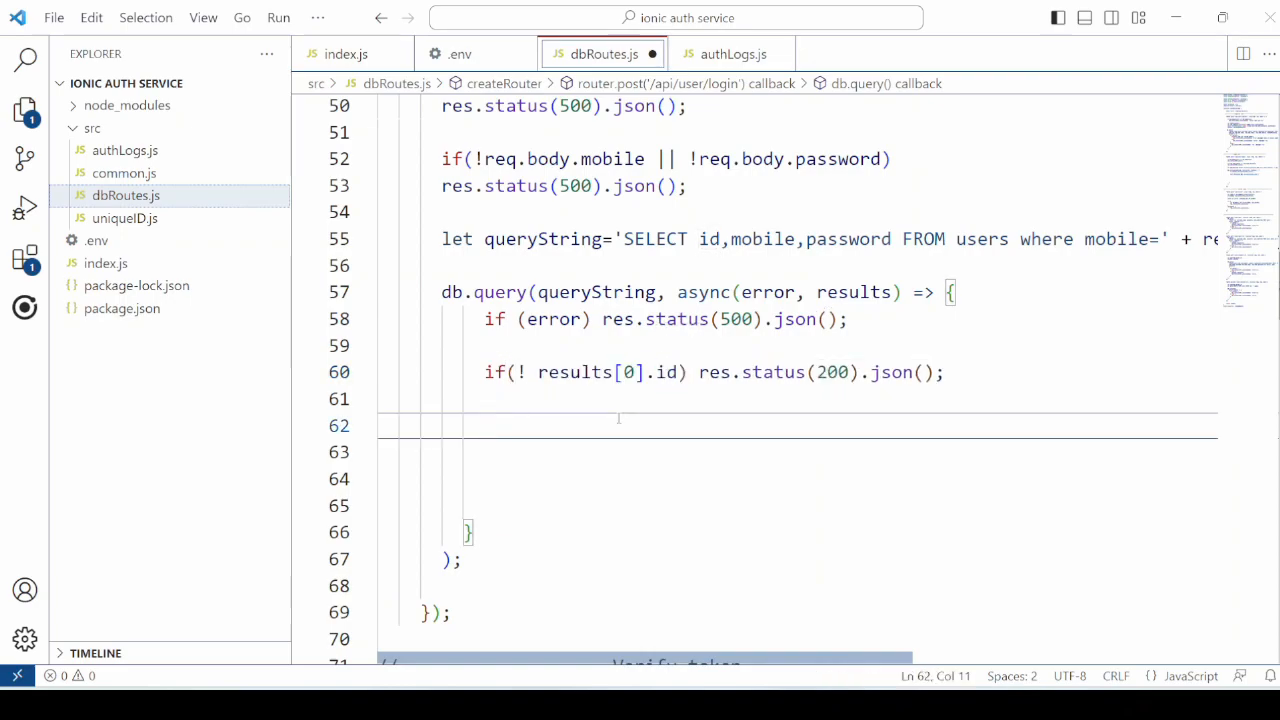
{"action": "type", "text": "const isCorrectPass=await bcrypt.compare(req.body.password,results[0]"}
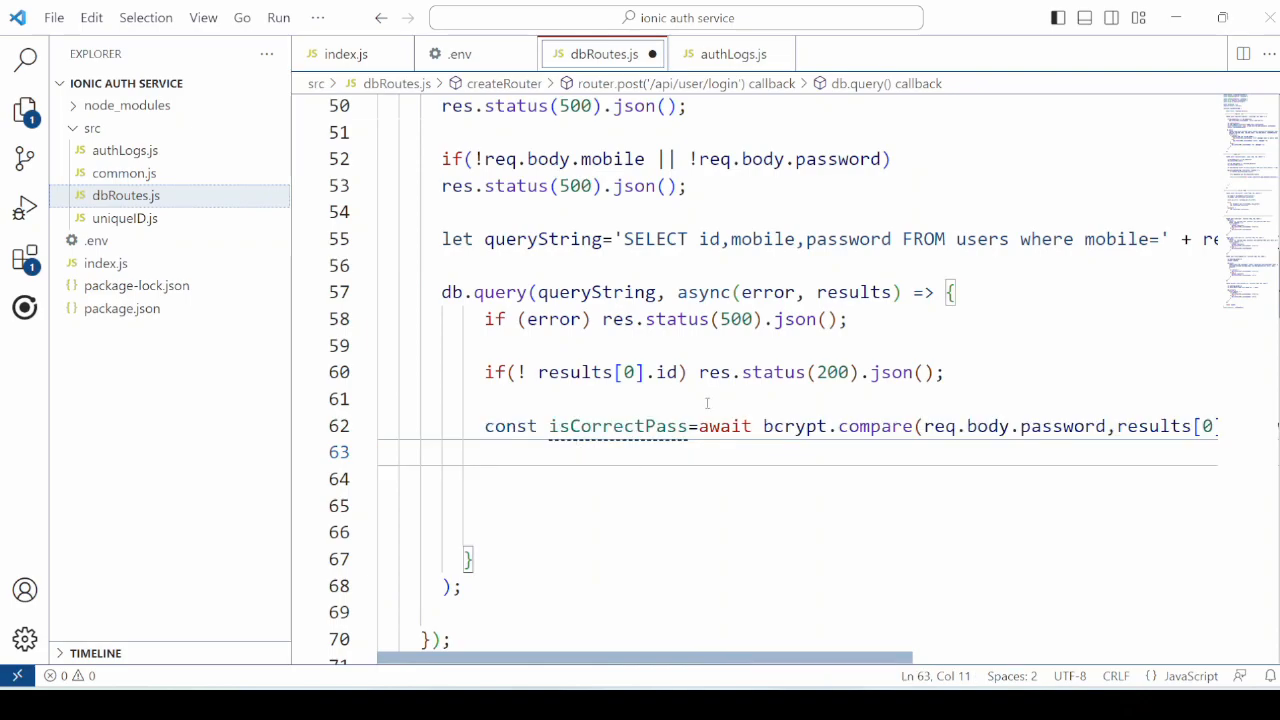
{"action": "double_click", "coordinate": [617, 426]}
{"action": "type", "text": "if(isCorrectPass"}
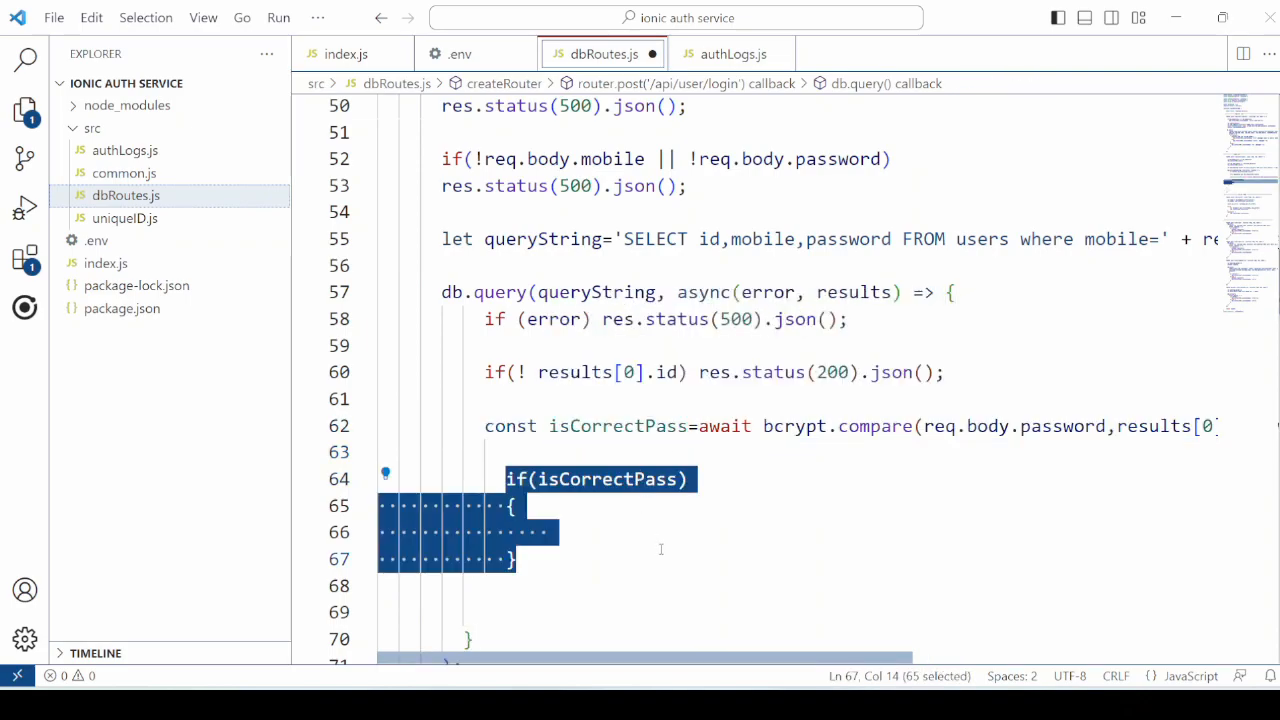
- Log login status 1 with authLogs, sign user_token using jwt_secret, and return it with 200
{"action": "type", "text": "authLogs(db,{id:results[0].id,action:'login',action_status:1});"}
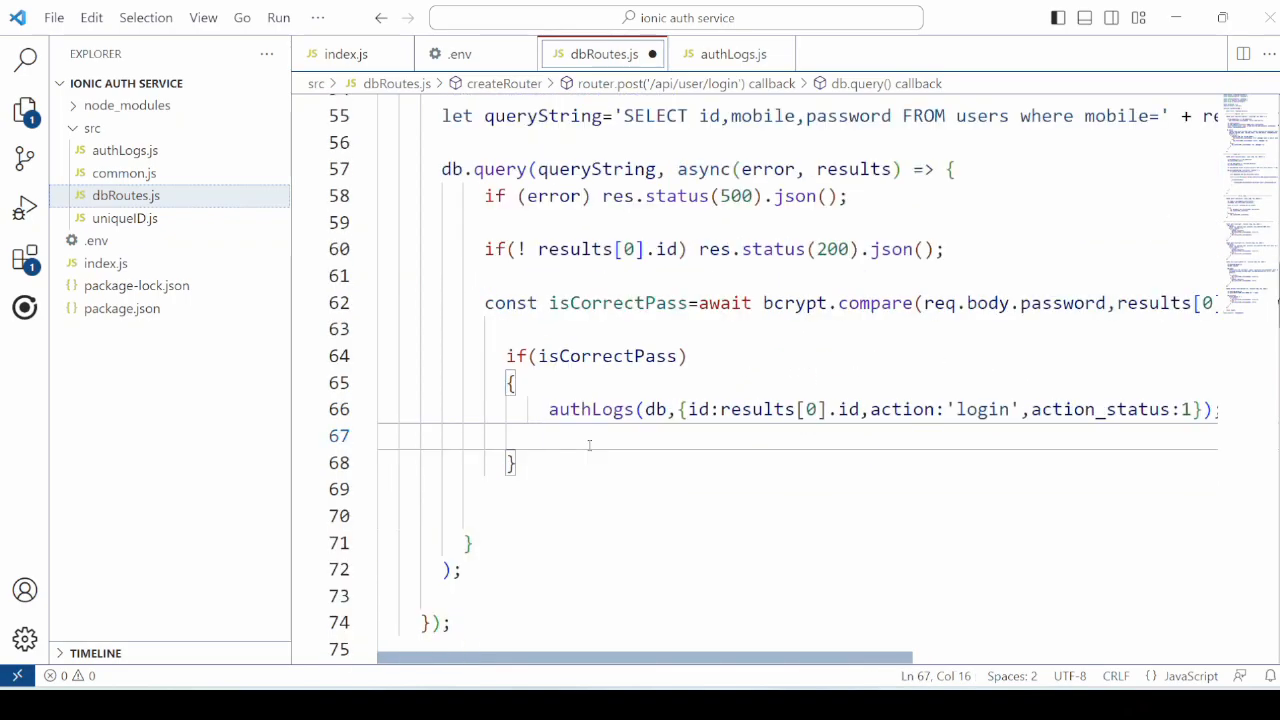
{"action": "type", "text": "const jwt_secret = process.env.JWT_SECRET;"}
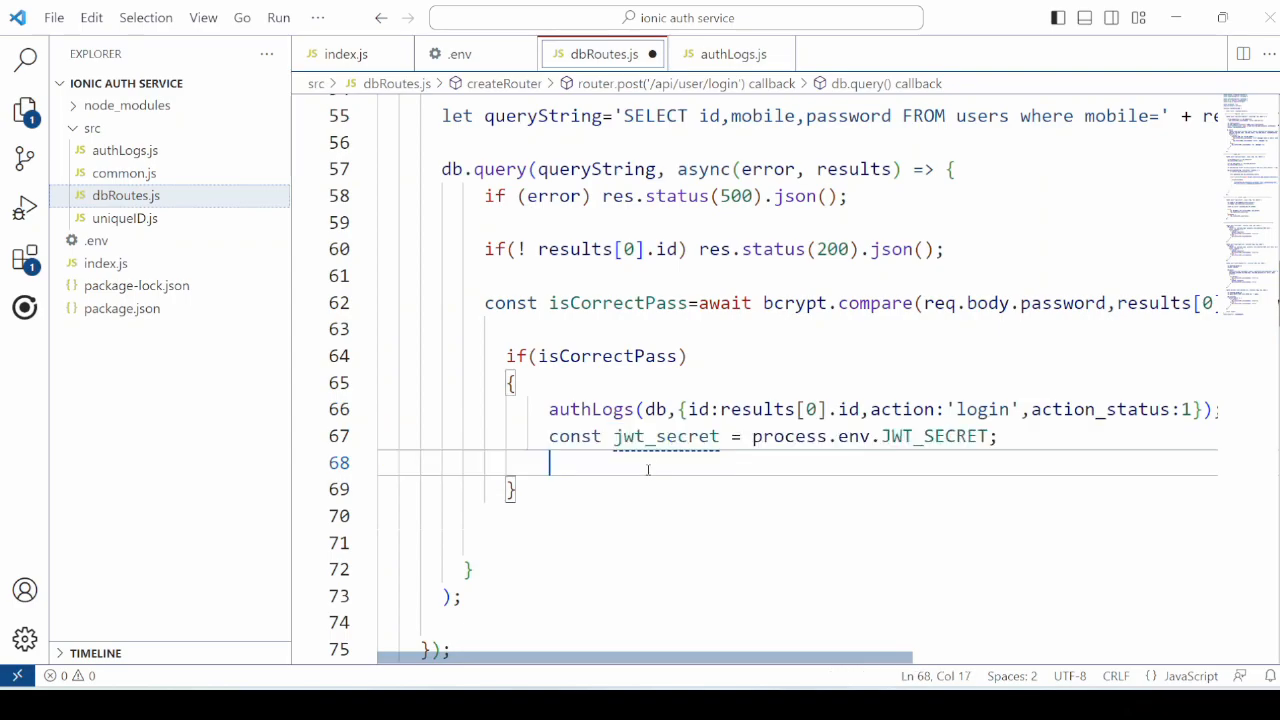
{"action": "double_click", "coordinate": [666, 436]}
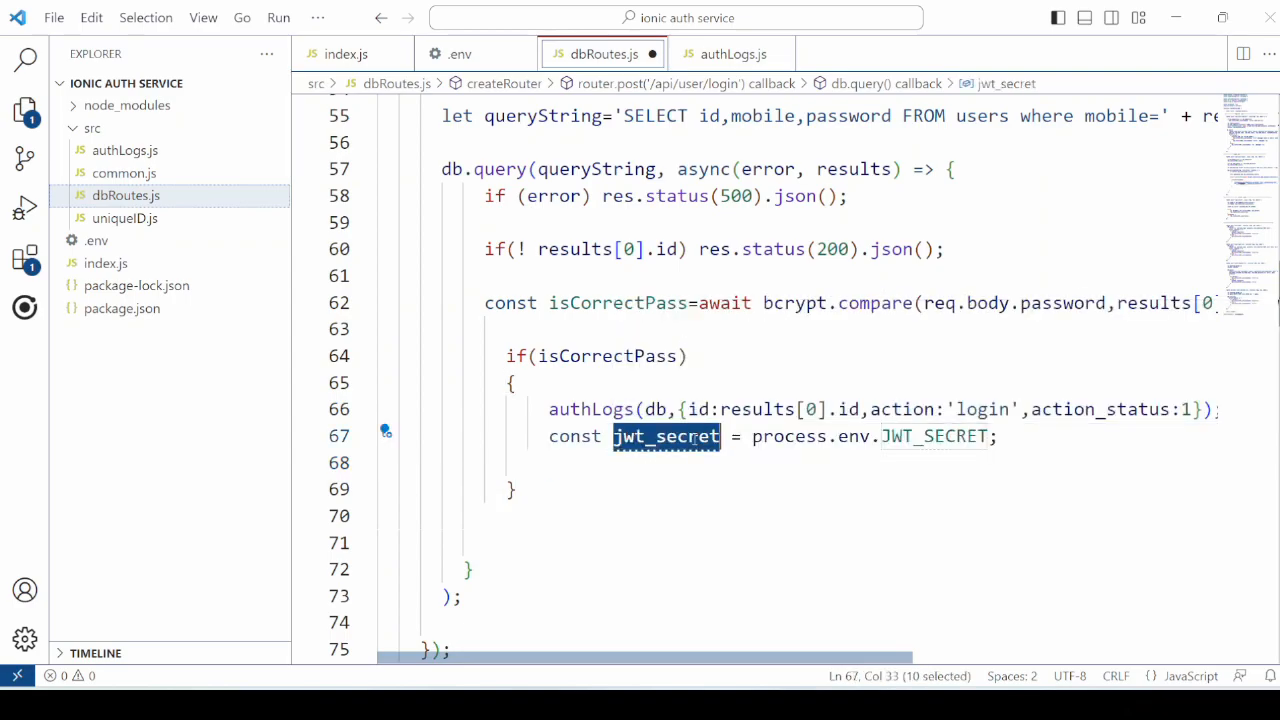
{"action": "type", "text": "const user_token= jwt.sign({ user: results[0].mobile}, jwt_secret"}
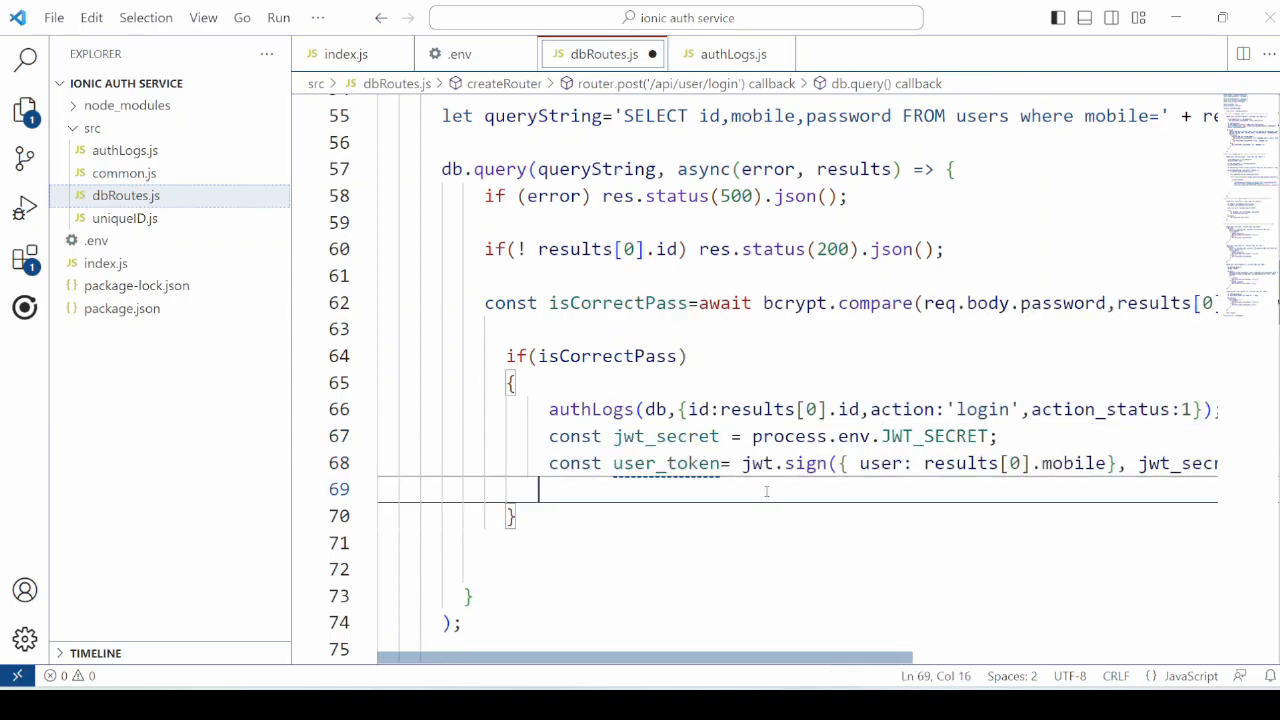
{"action": "double_click", "coordinate": [665, 463]}
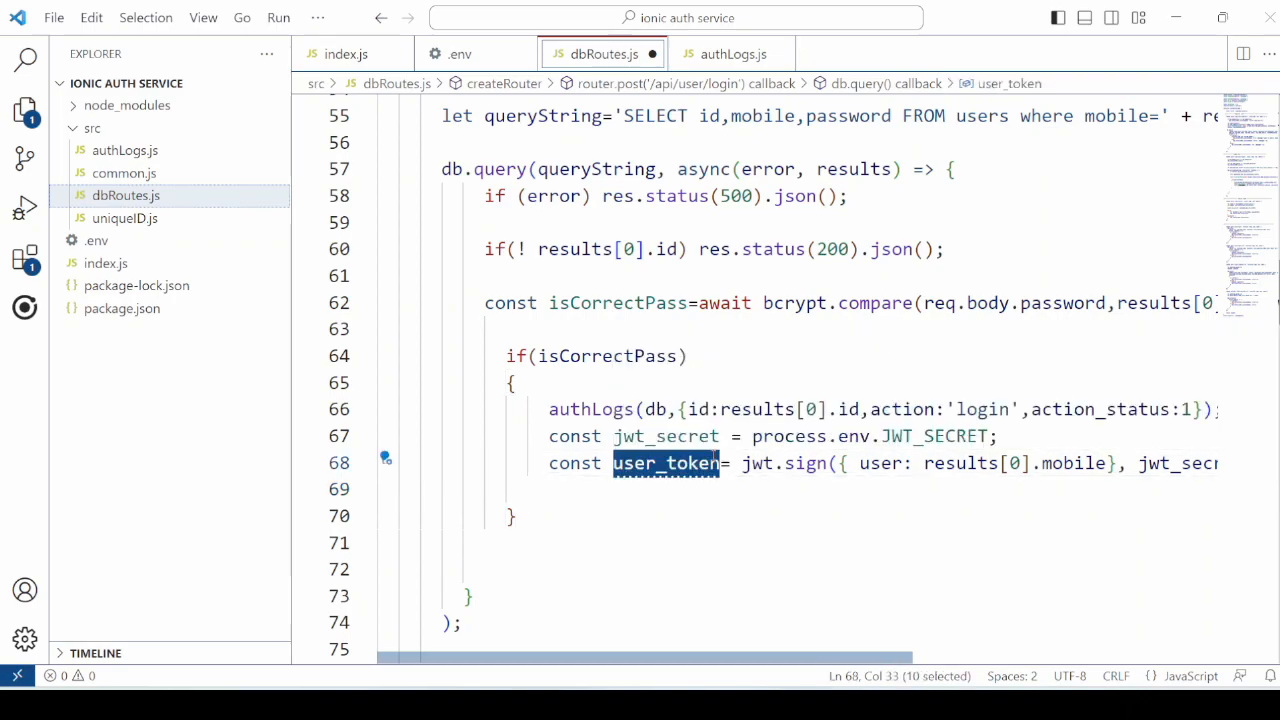
{"action": "type", "text": "res.status(200).json({token: user_token});"}
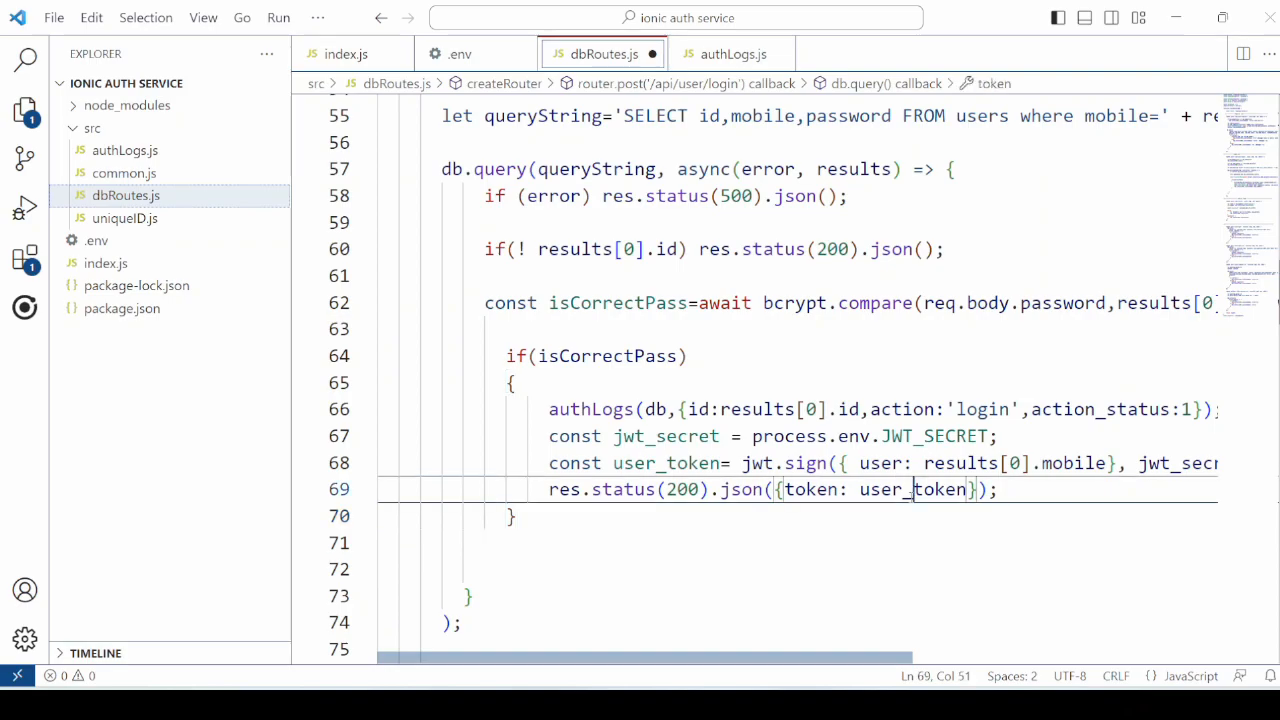
{"action": "double_click", "coordinate": [913, 489]}
{"action": "type", "text": "authLogs(db,{id:results[0].id,action:'login',action_status:0})"}
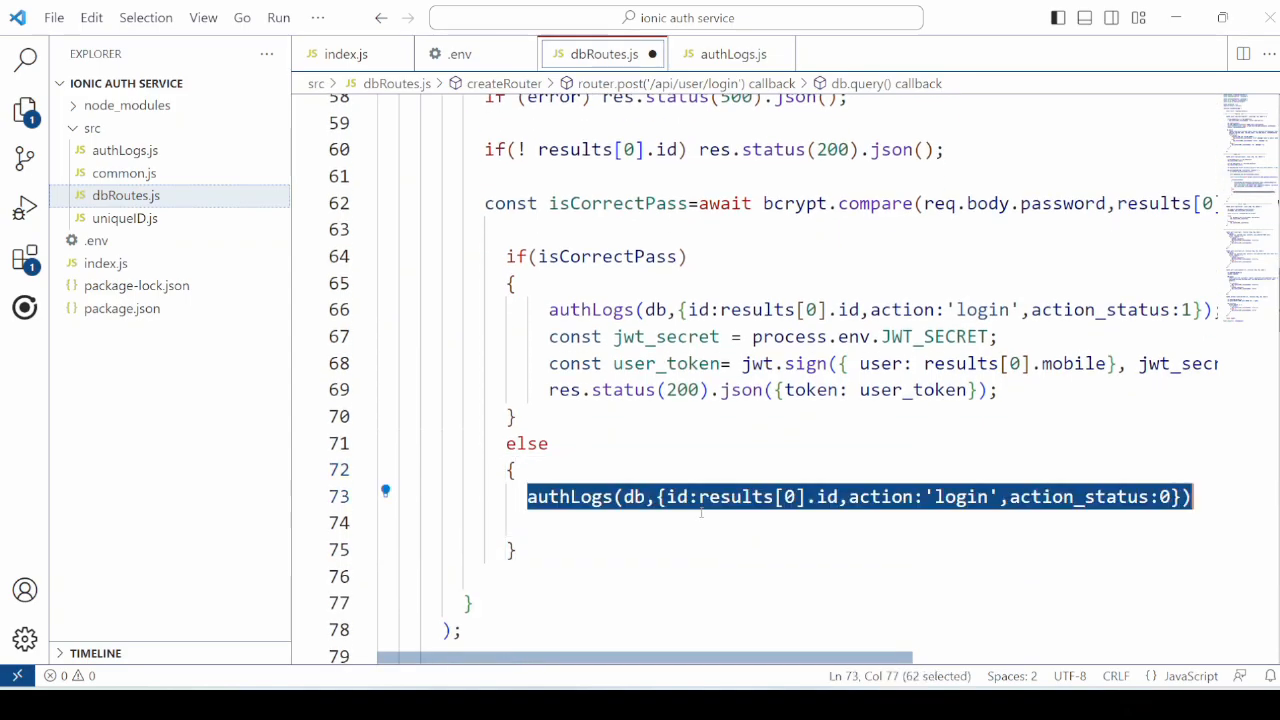
- Review the failed-login authLogs call in the else branch and the 200 token response
{"action": "double_click", "coordinate": [570, 496]}
{"action": "type", "text": "res.status(200).json();"}
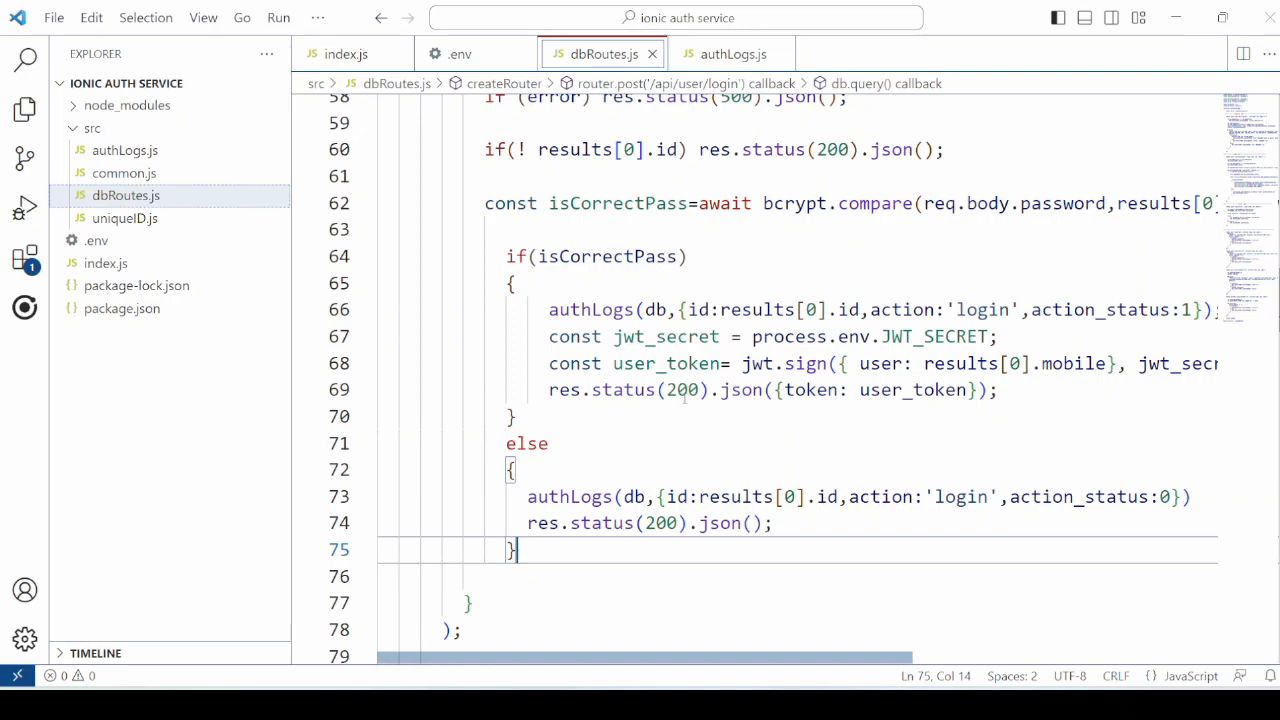
{"action": "double_click", "coordinate": [682, 389]}
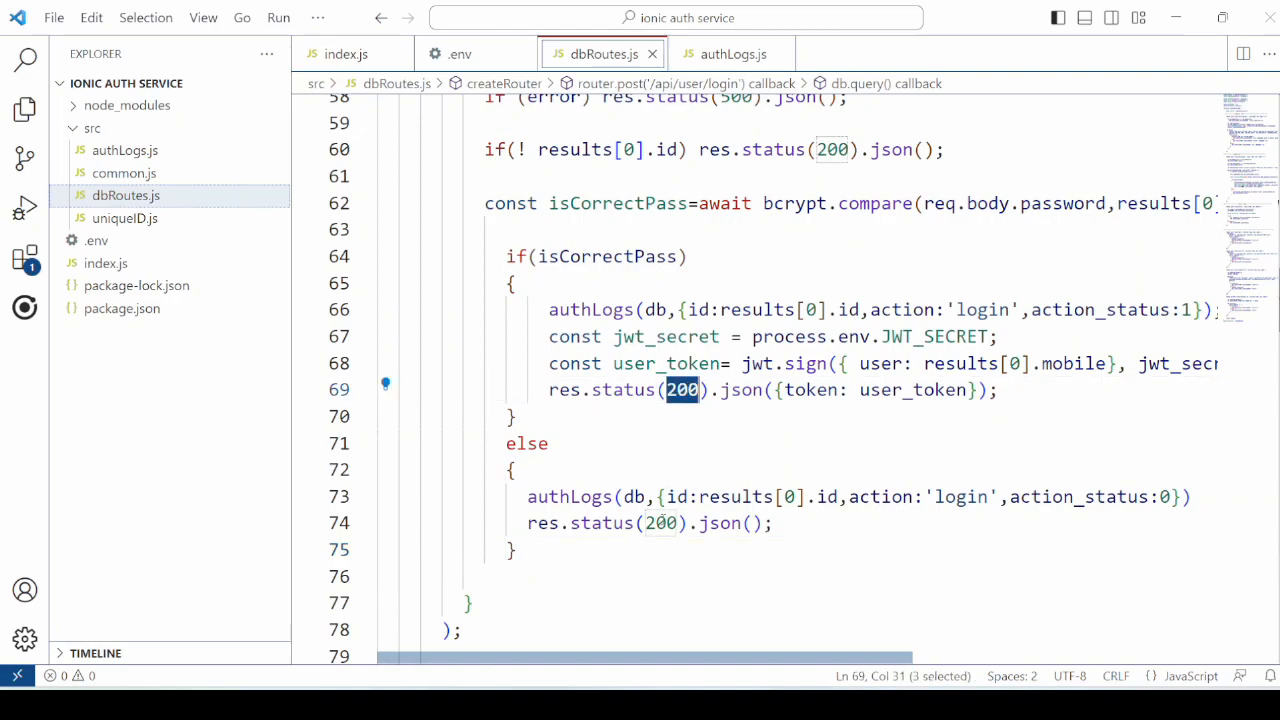
{"action": "left_click", "coordinate": [548, 443]}
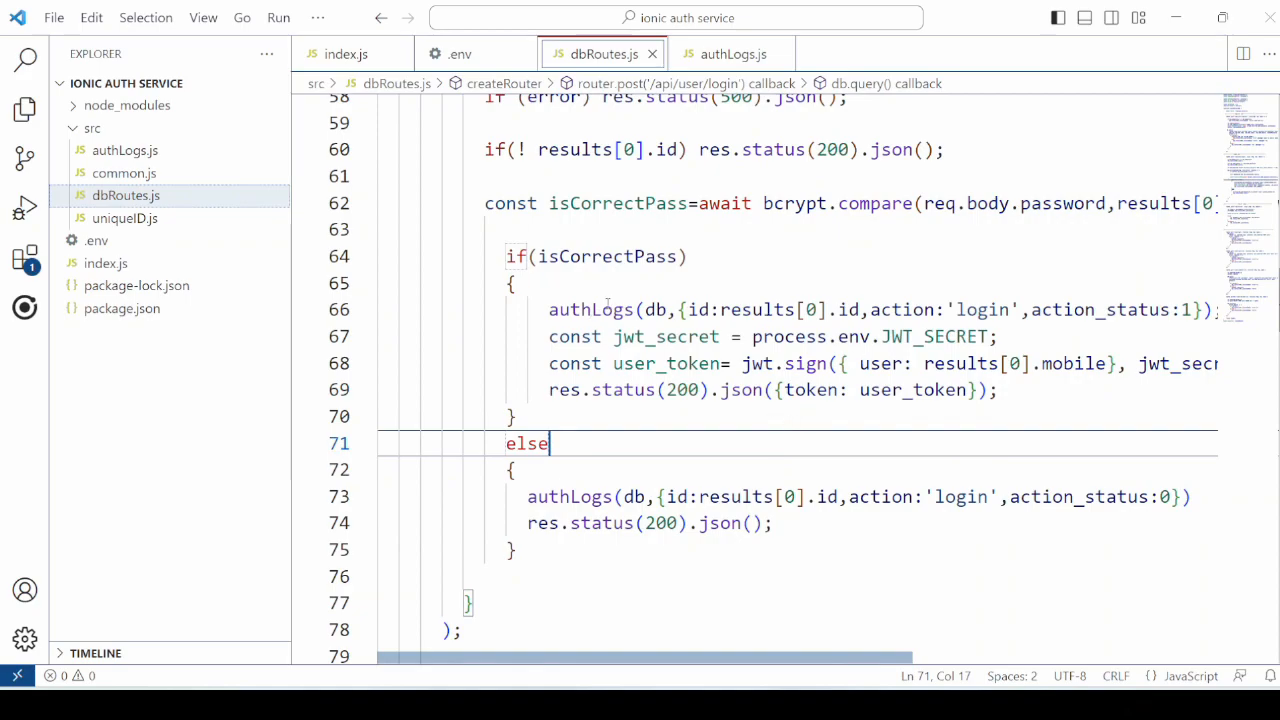
- Inspect the addLoginLogs function and its INSERT query in authLogs.js
{"action": "left_click", "coordinate": [730, 54]}
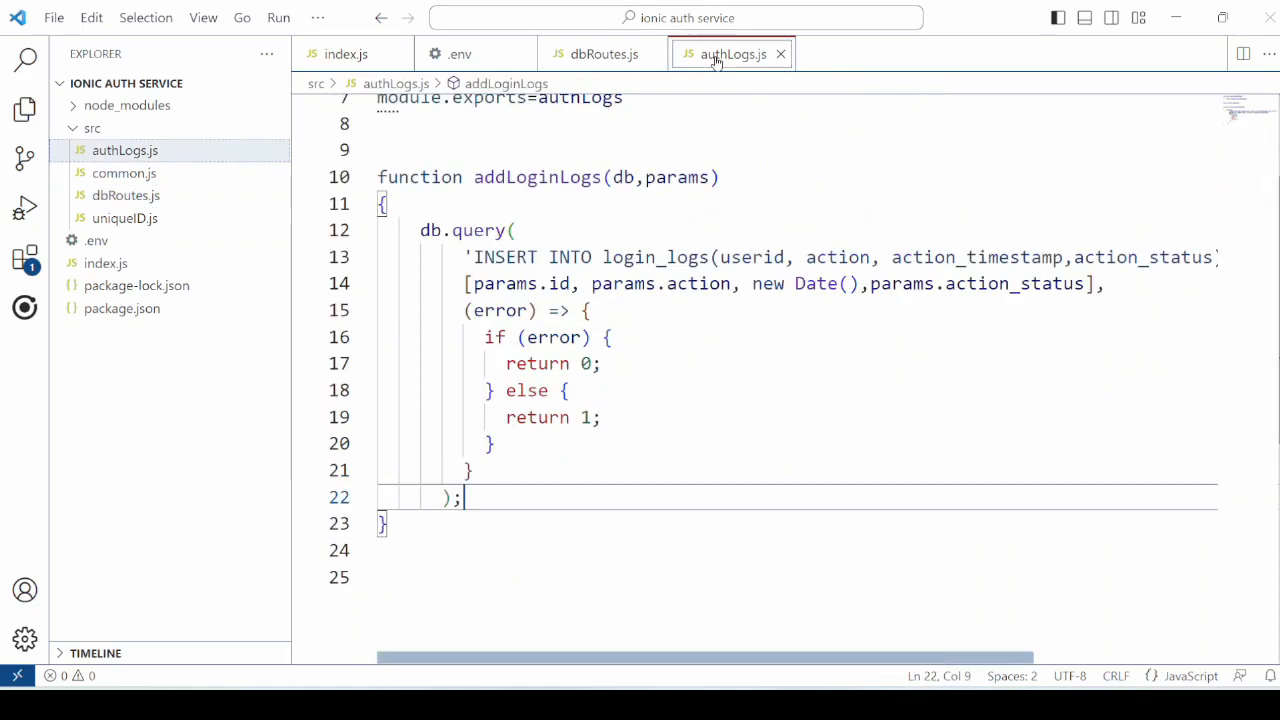
{"action": "left_click", "coordinate": [590, 310]}
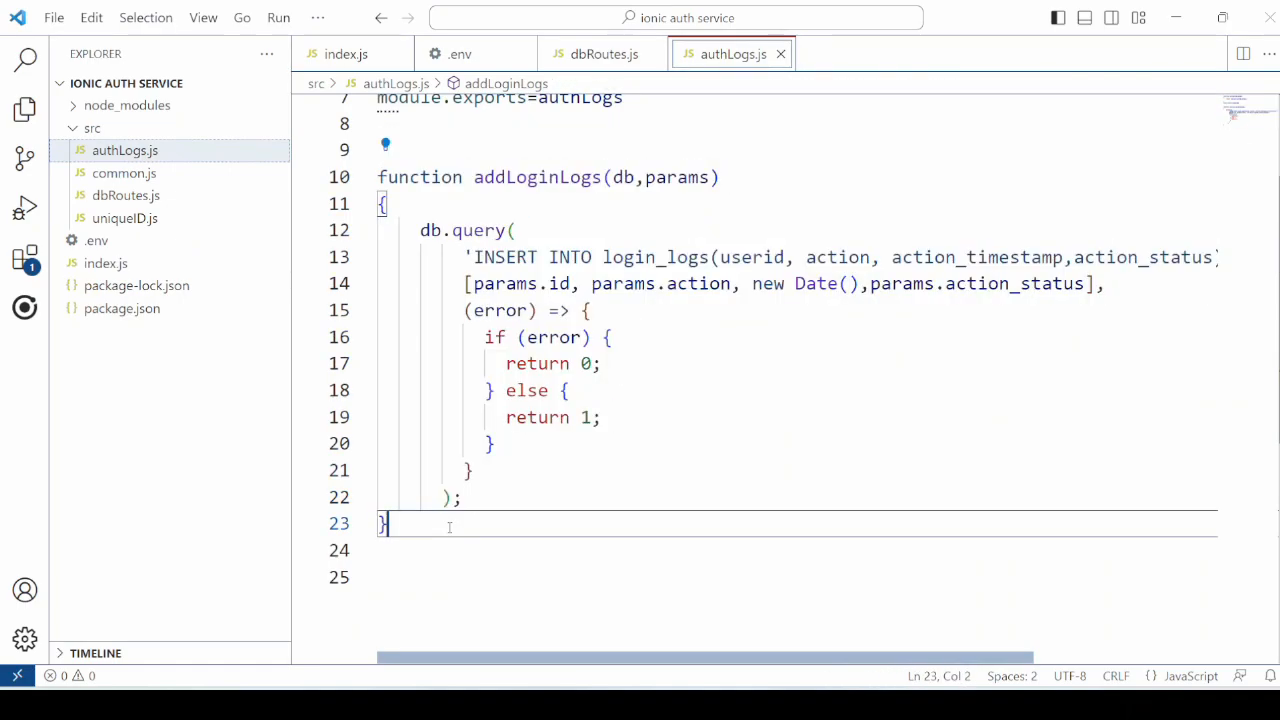
{"action": "double_click", "coordinate": [505, 257]}
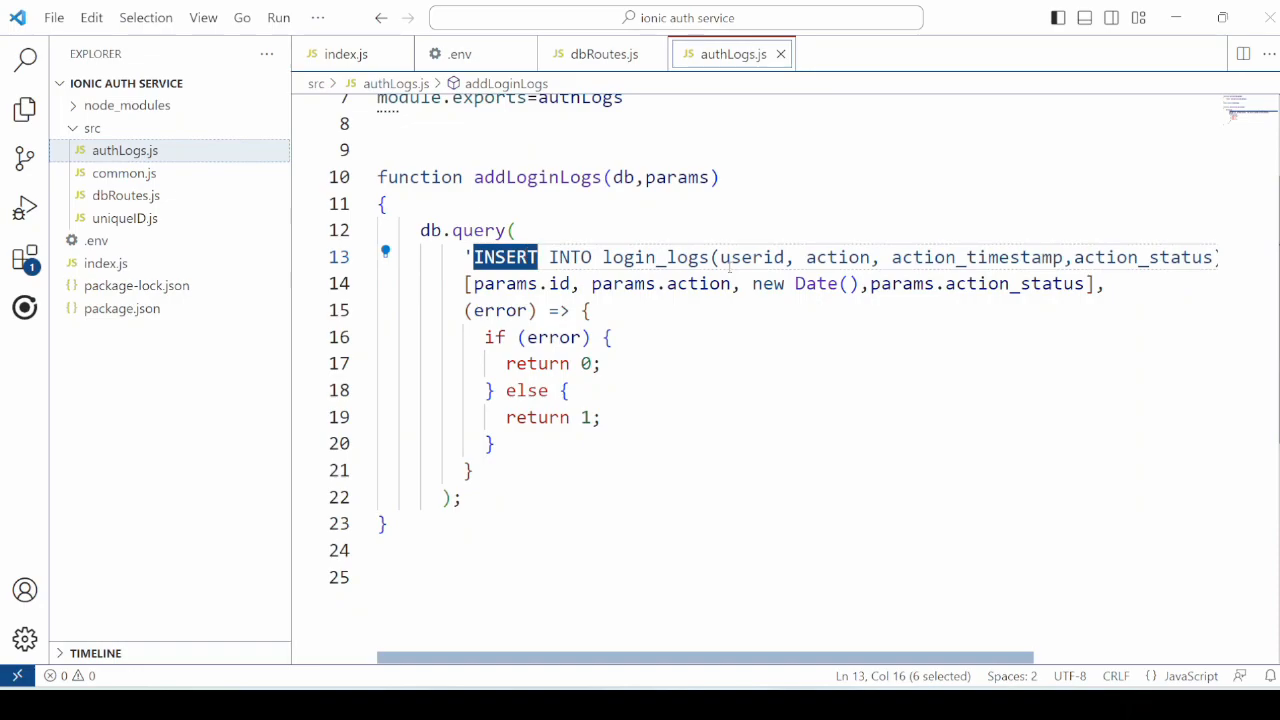
{"action": "left_click", "coordinate": [730, 257]}
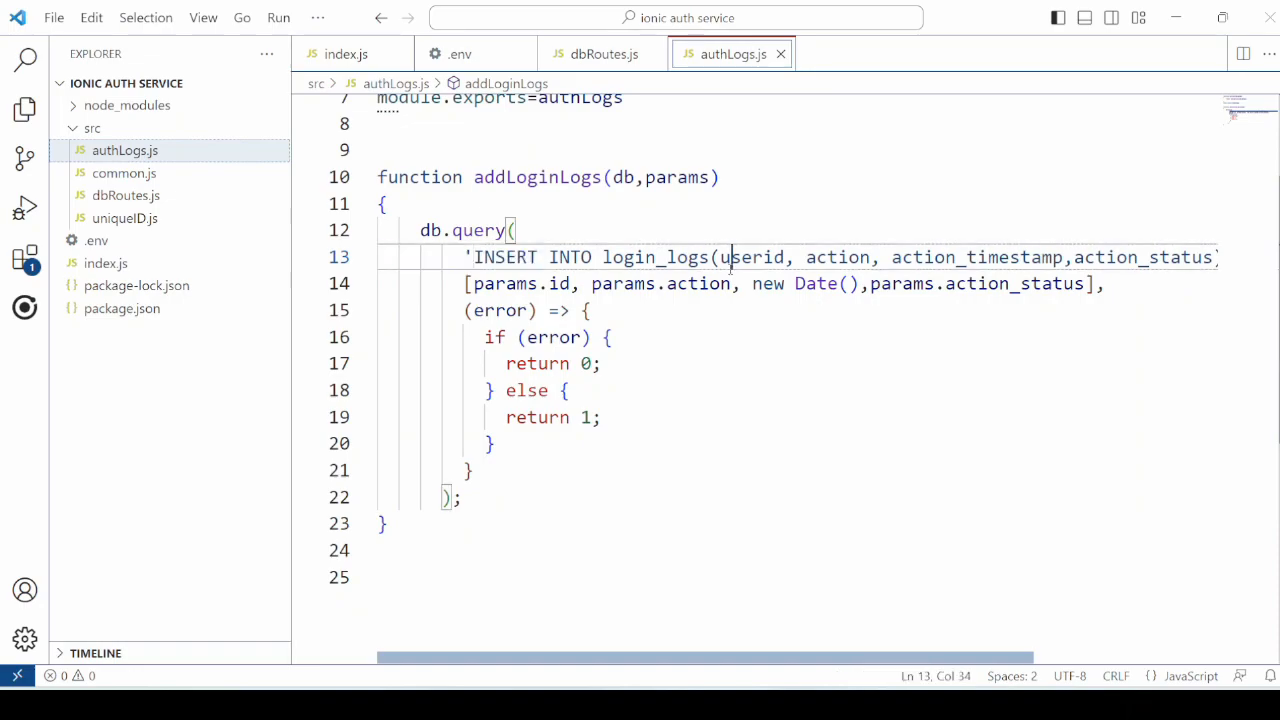
{"action": "left_click", "coordinate": [591, 310]}
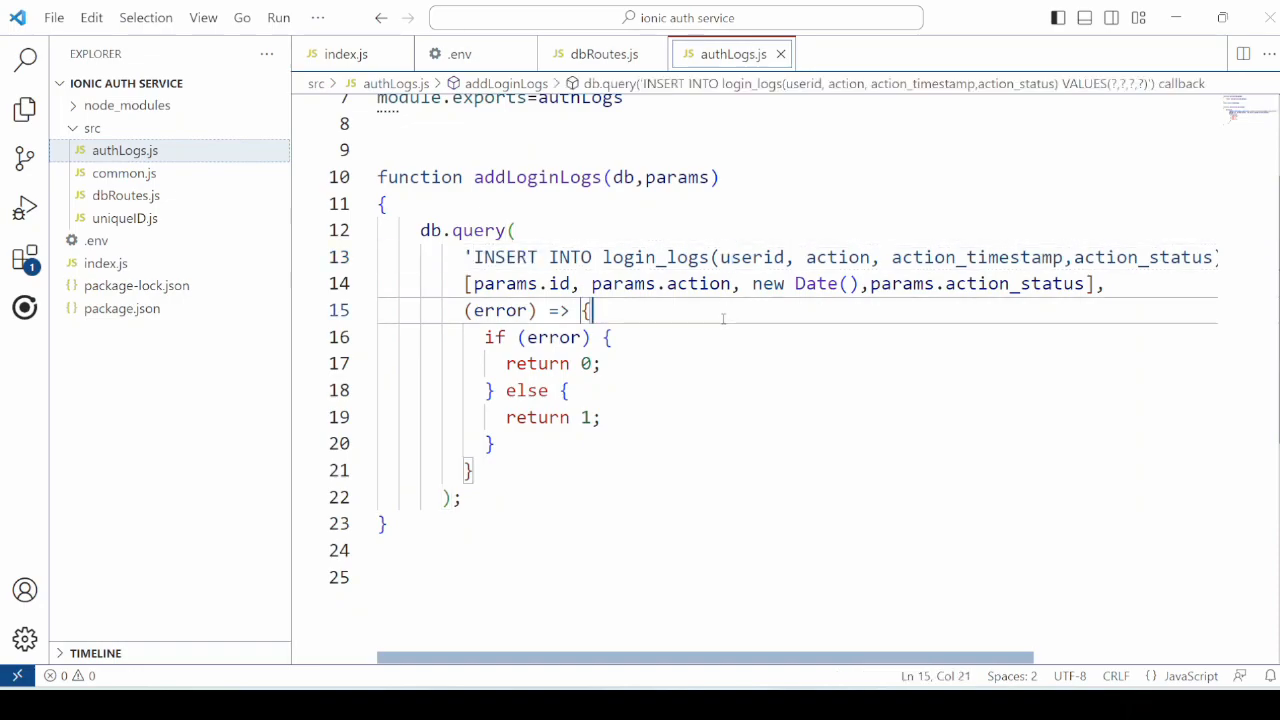
{"action": "left_click", "coordinate": [600, 54]}
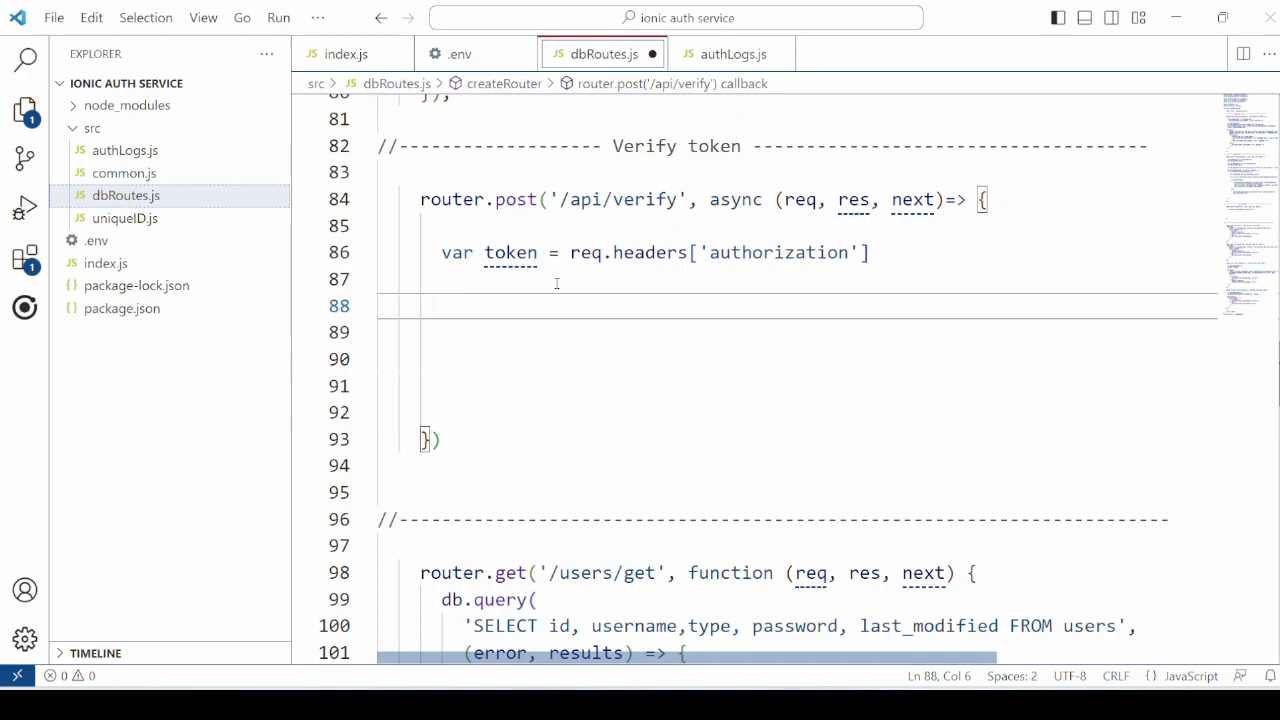
{"action": "mouse_move", "coordinate": [538, 288]}
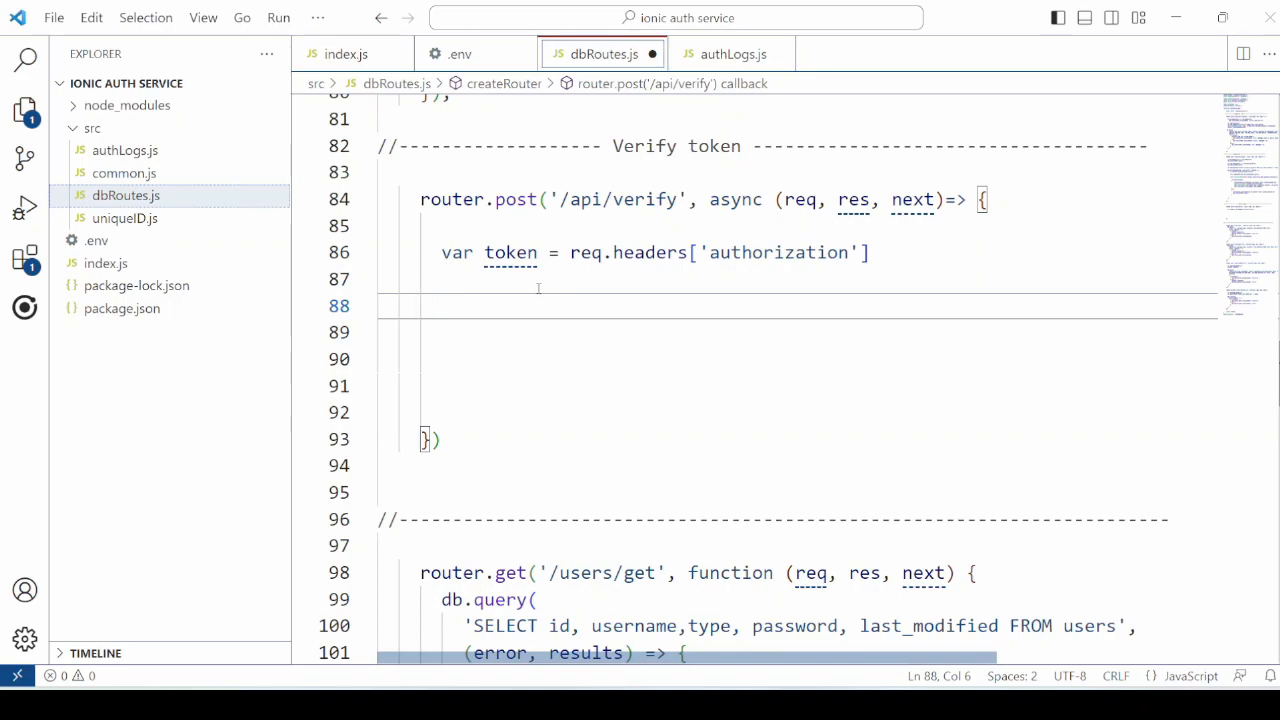
{"action": "mouse_move", "coordinate": [510, 252]}
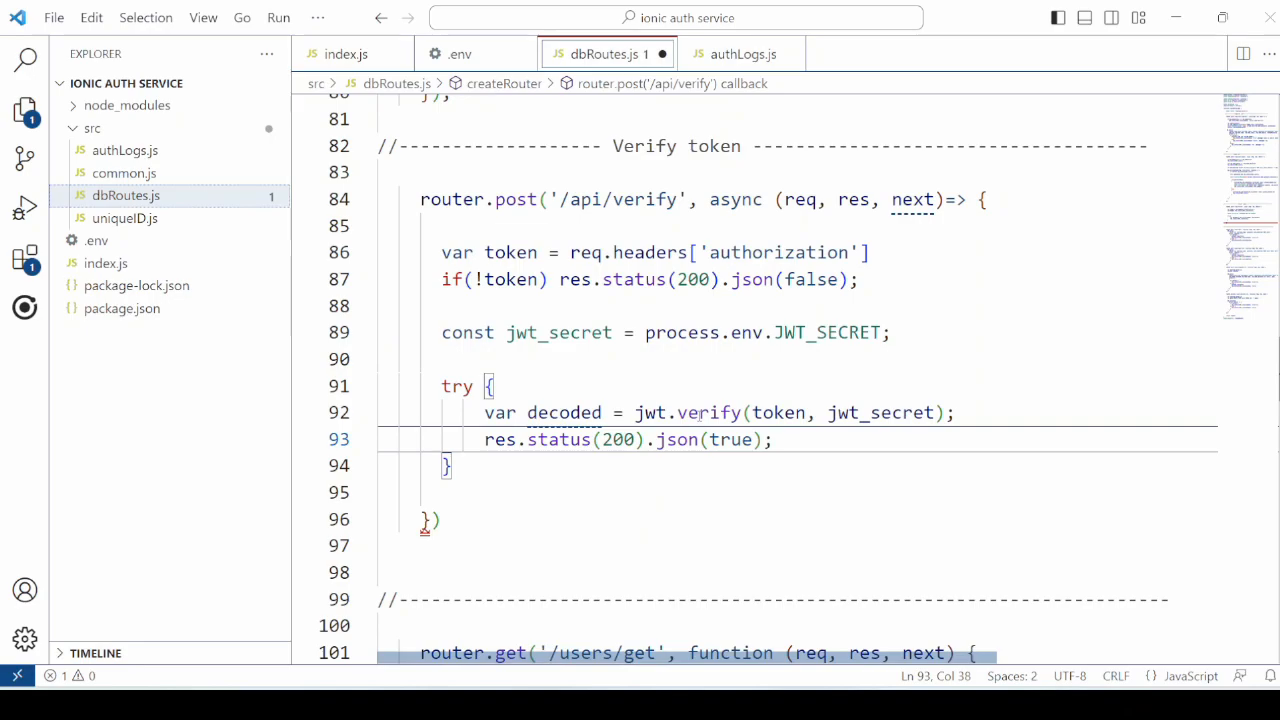
- Add the if(!token) false check, jwt_secret, and a try block with jwt.verify returning true
{"action": "double_click", "coordinate": [708, 412]}
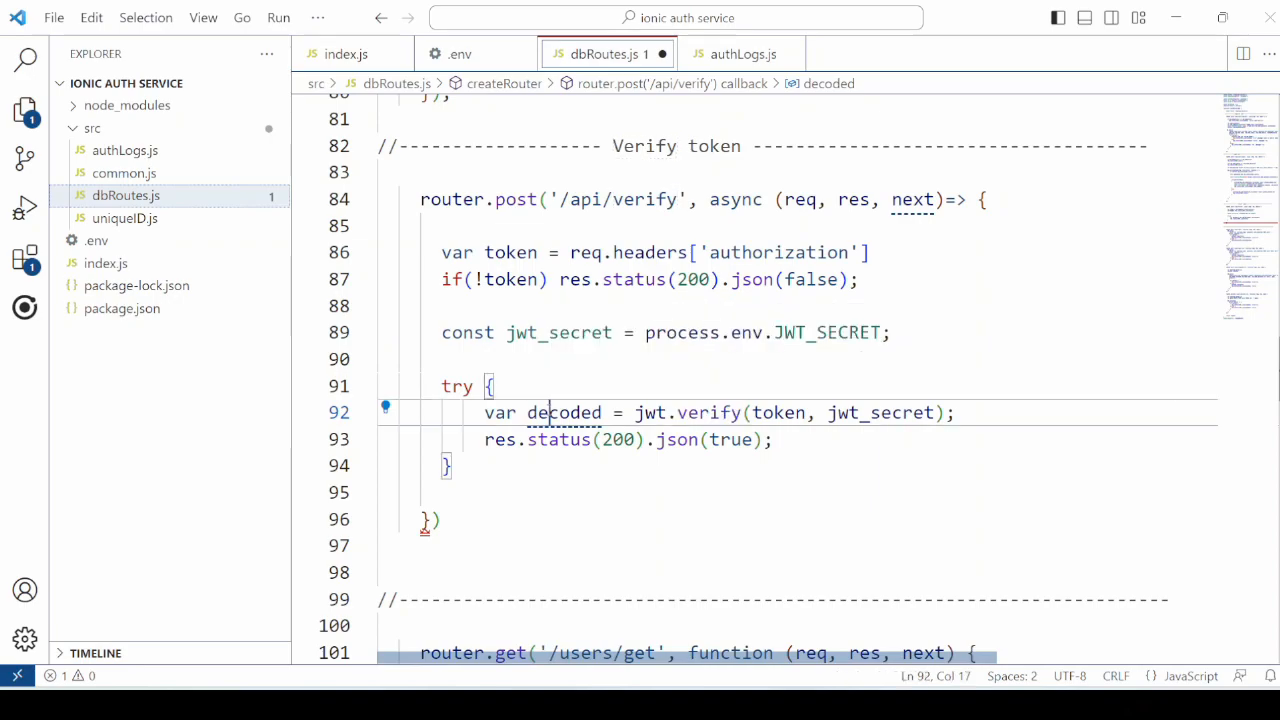
{"action": "double_click", "coordinate": [564, 412]}
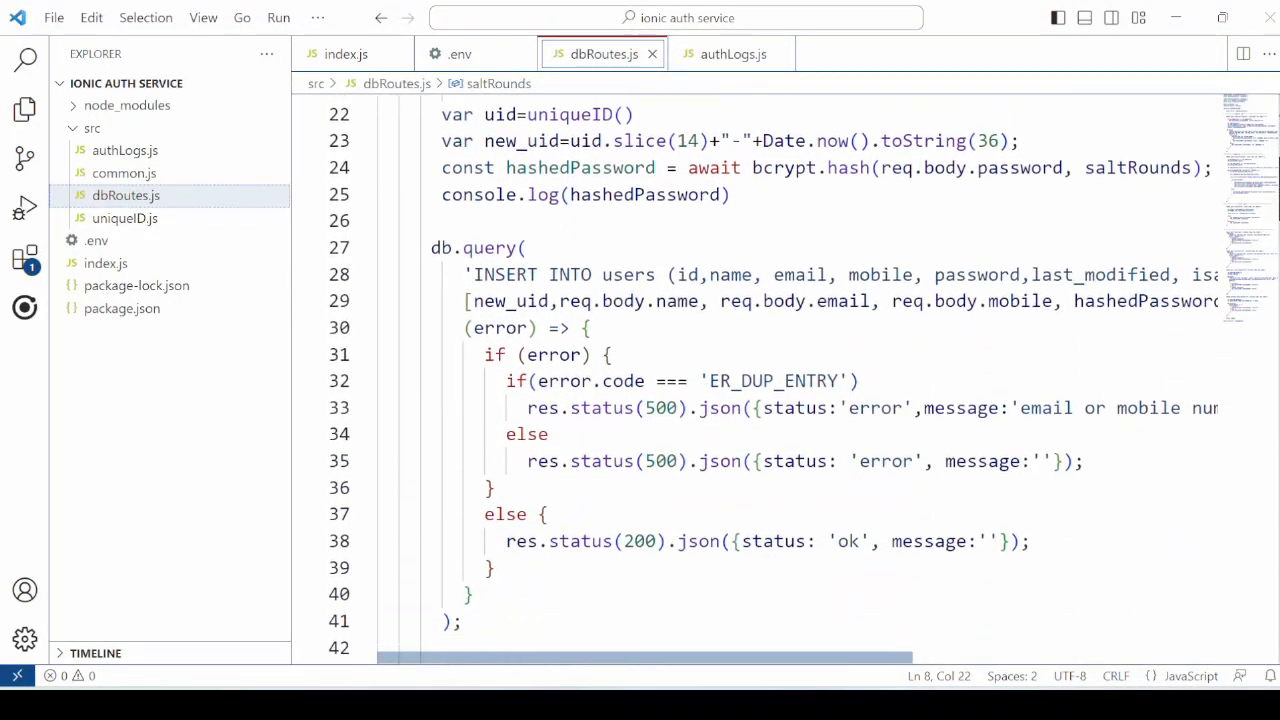
{"action": "scroll", "scroll_direction": "down", "scroll_amount": 3}
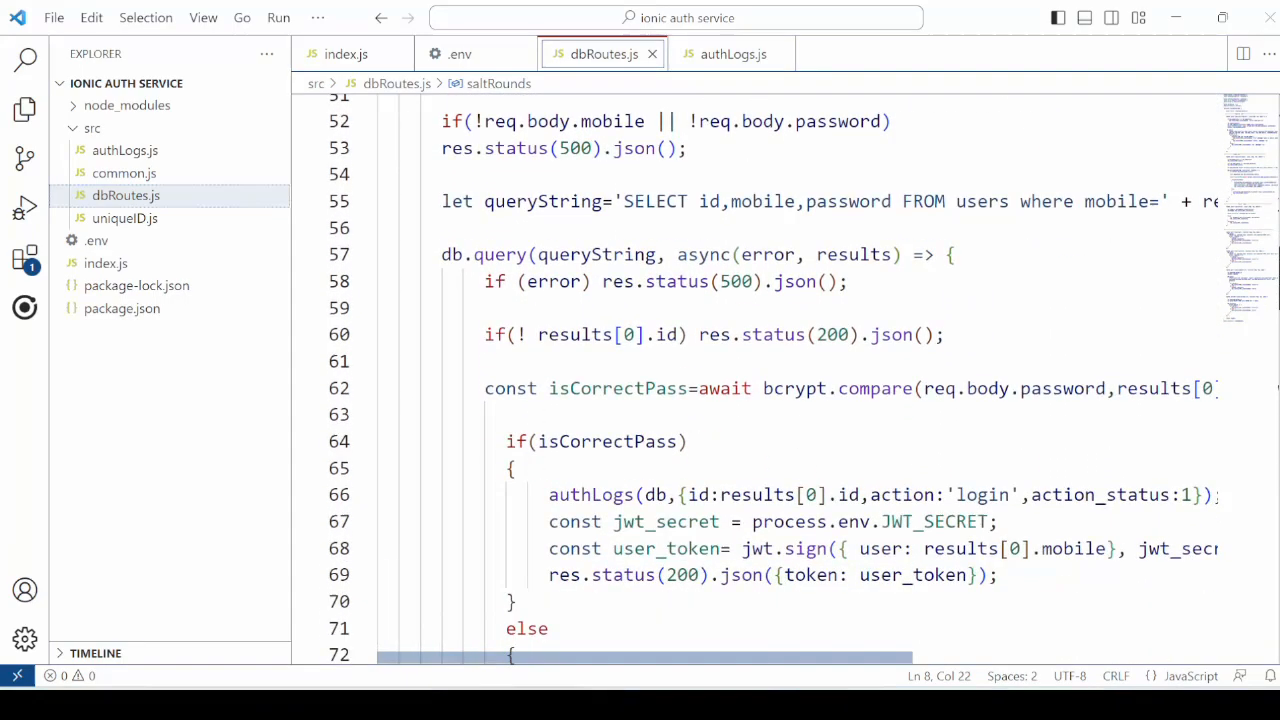
{"action": "scroll", "scroll_direction": "down", "scroll_amount": 3}
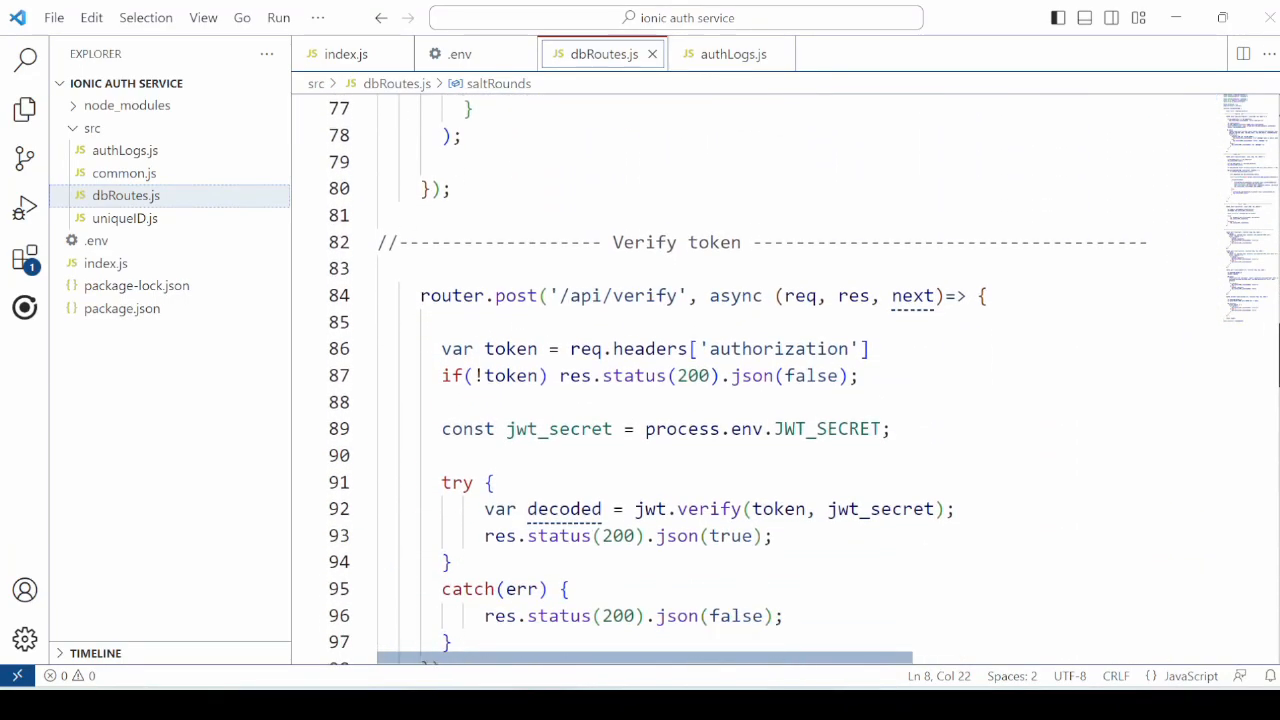
{"action": "scroll", "scroll_direction": "down", "scroll_amount": 3}
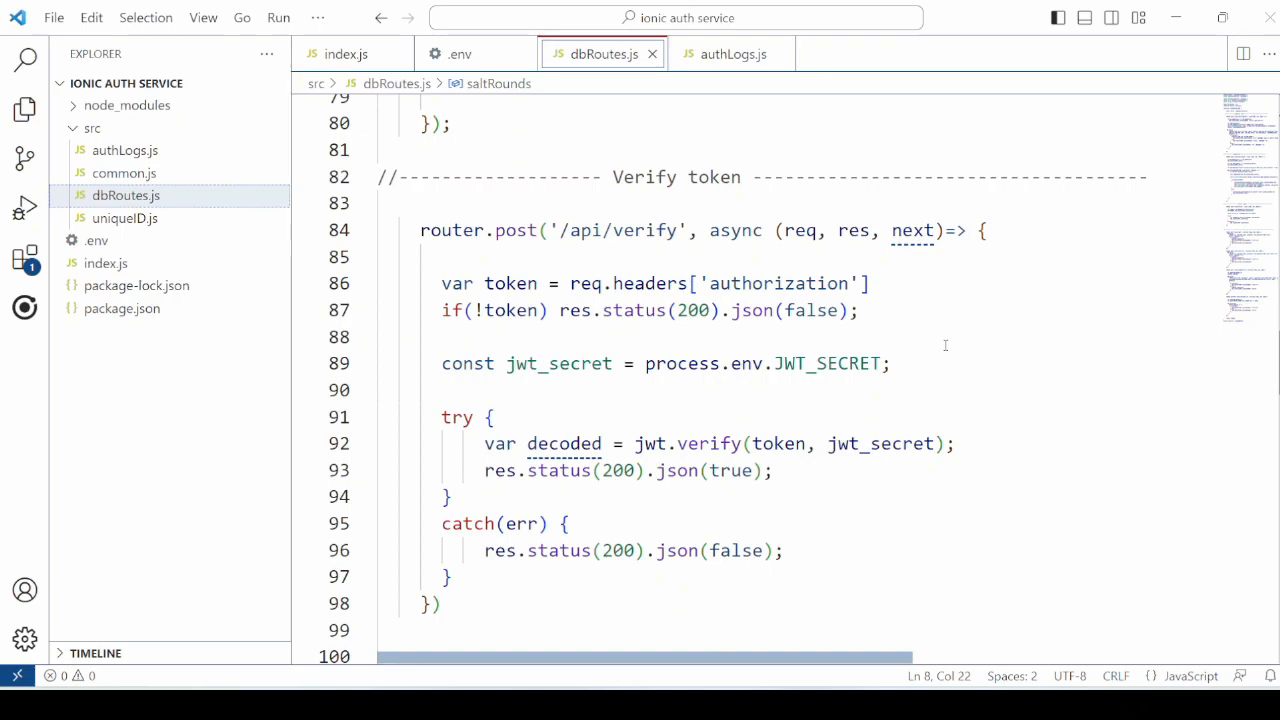
{"action": "mouse_move", "coordinate": [880, 443]}
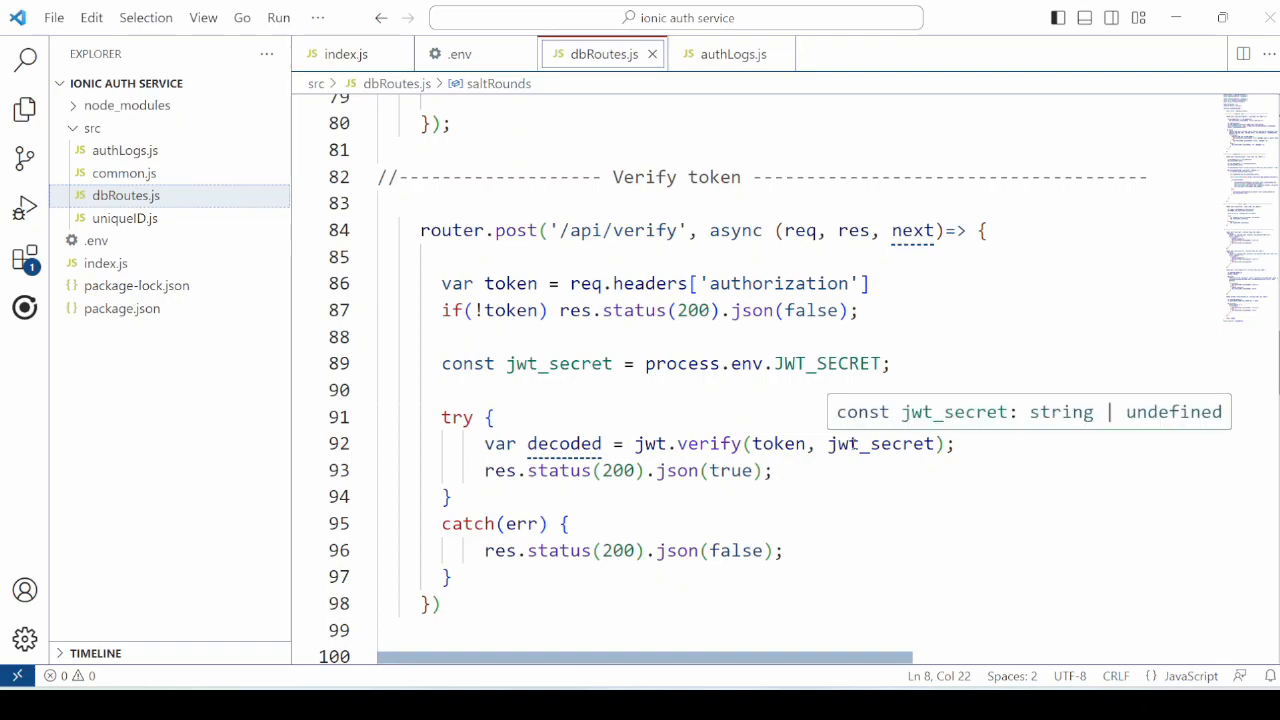